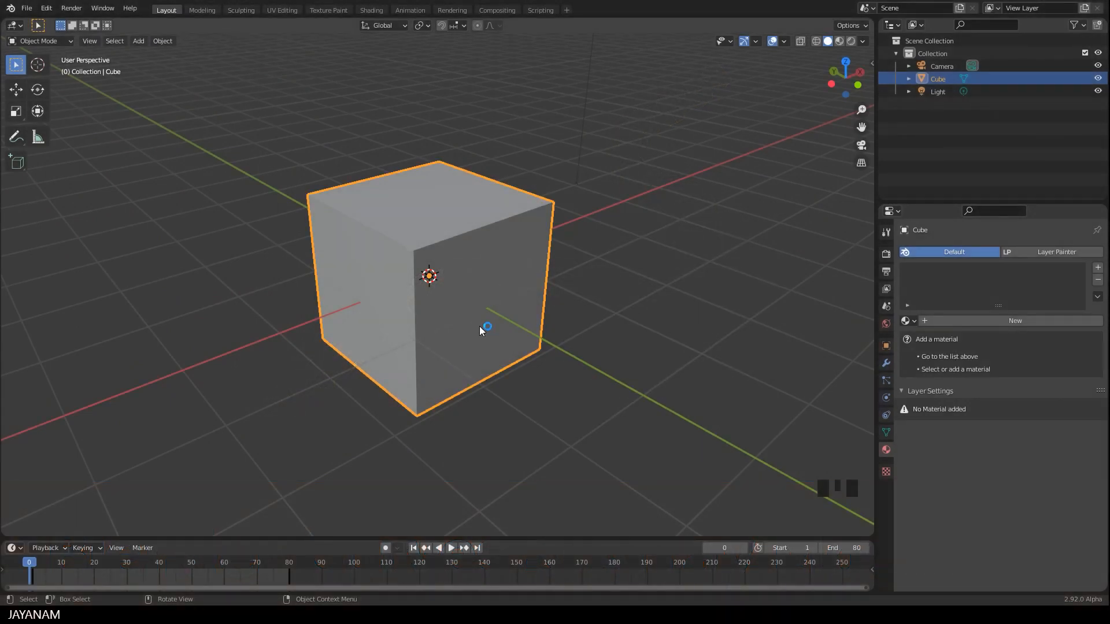
- Delete the default cube, leaving only the camera and light in the scene
drag(485, 327, 621, 384)
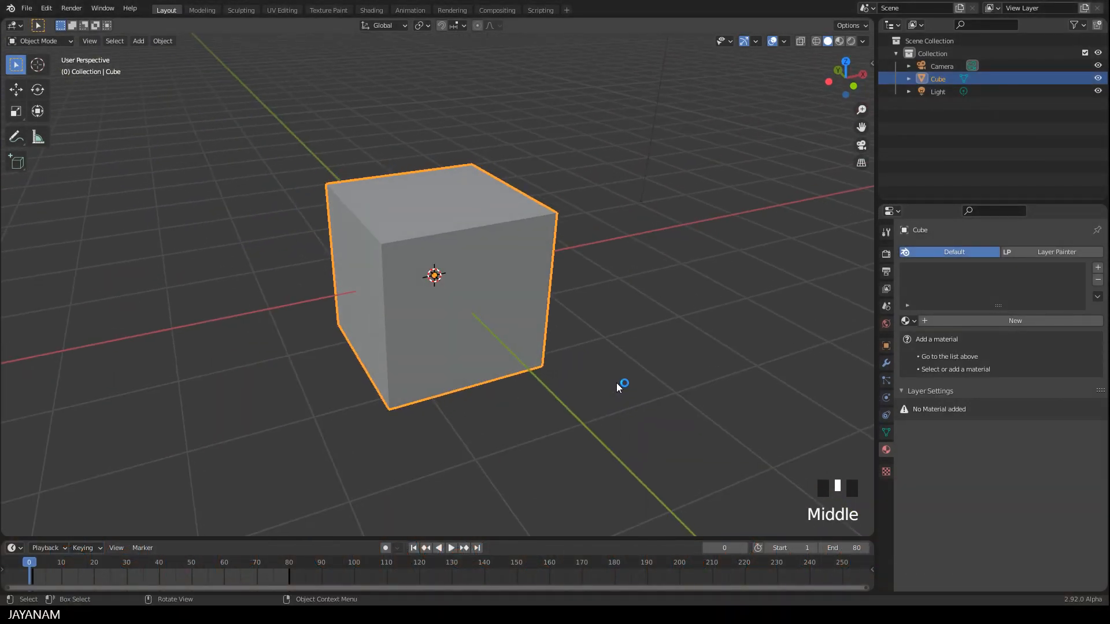
key(Delete)
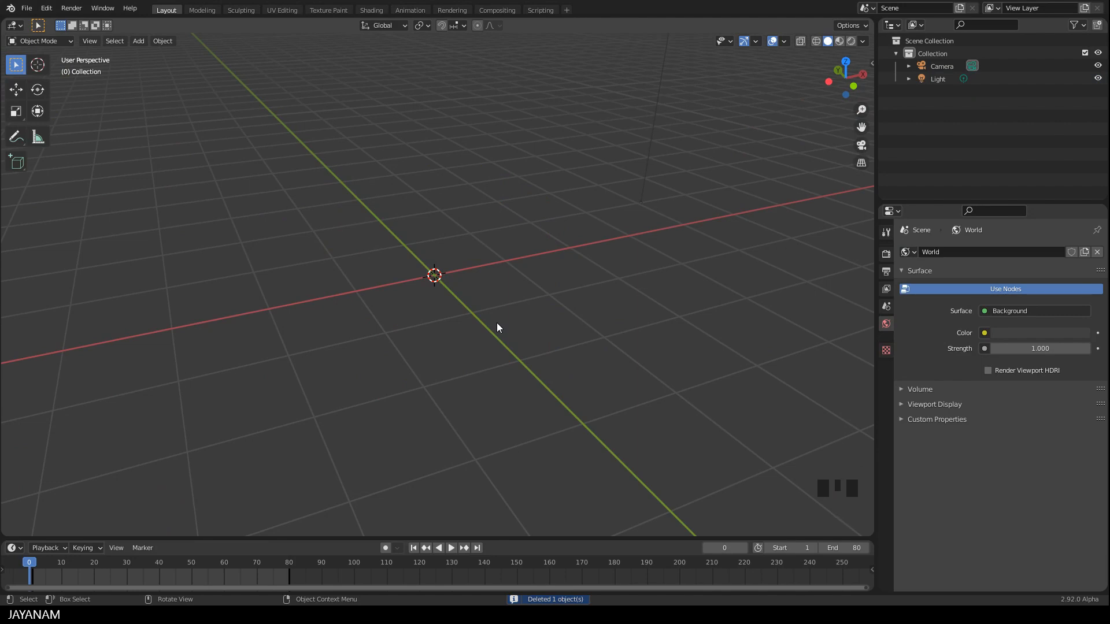
drag(498, 328, 506, 363)
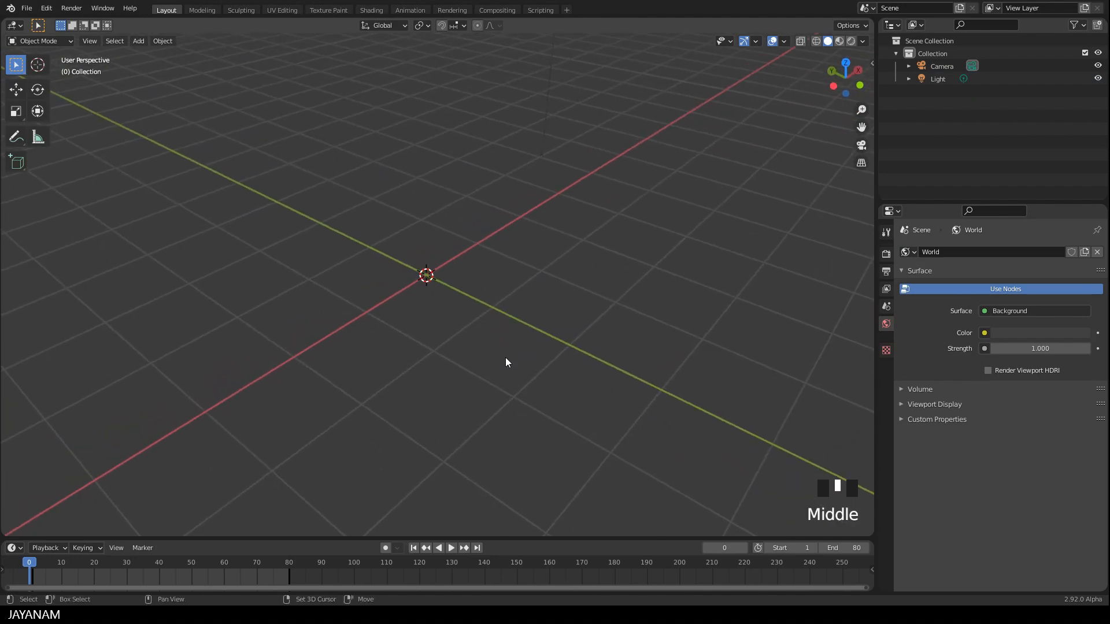
- Add a Bezier curve object at the world origin
key(shift+a)
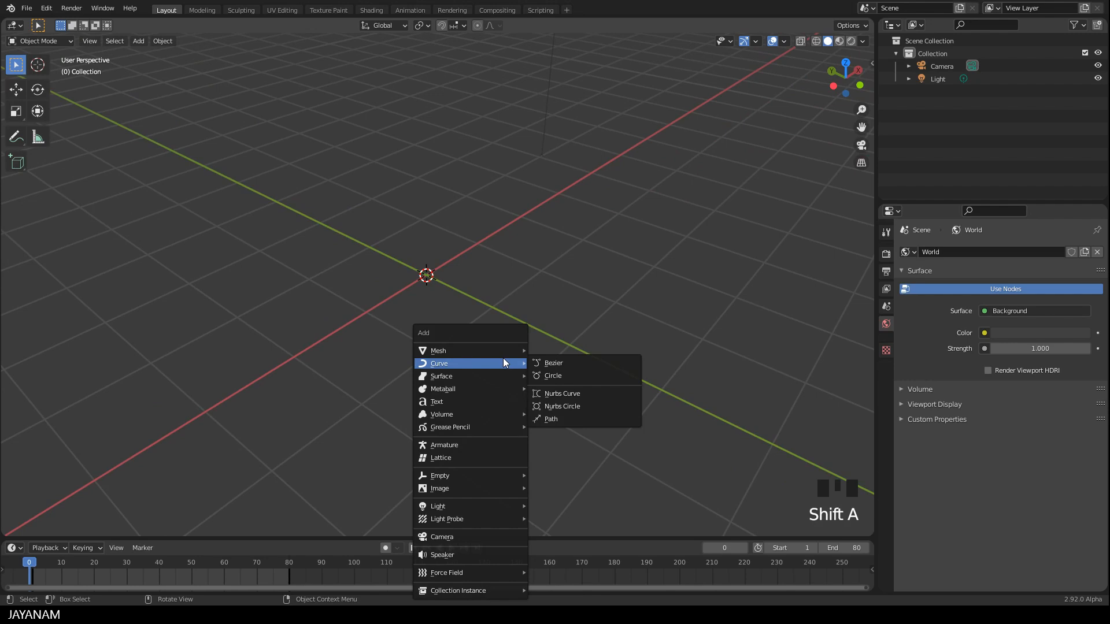
mouse_move(552, 419)
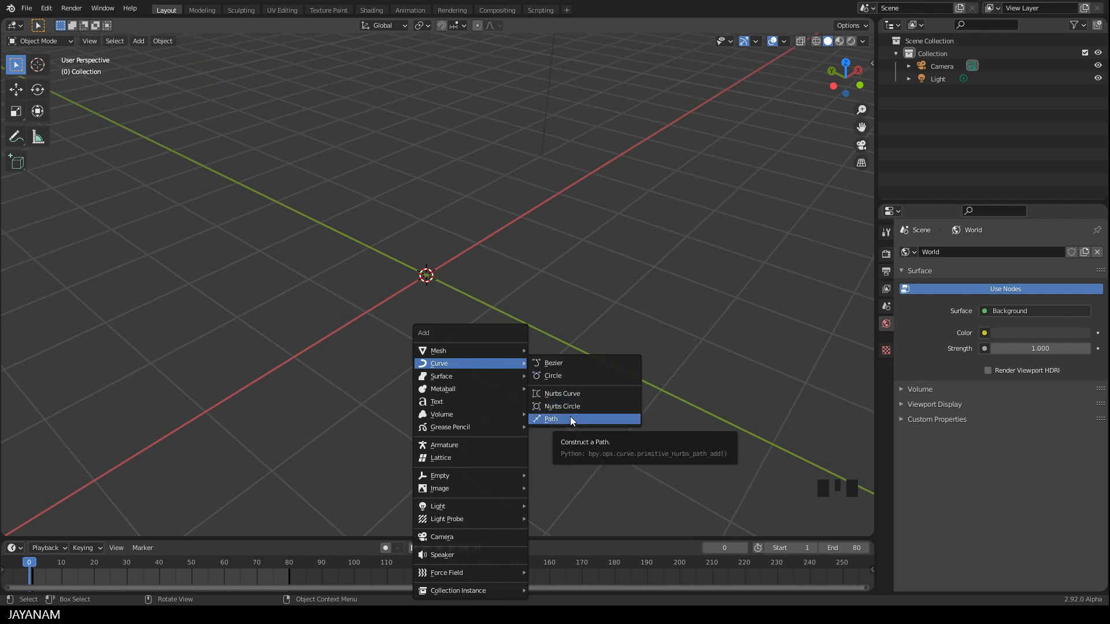
mouse_move(554, 363)
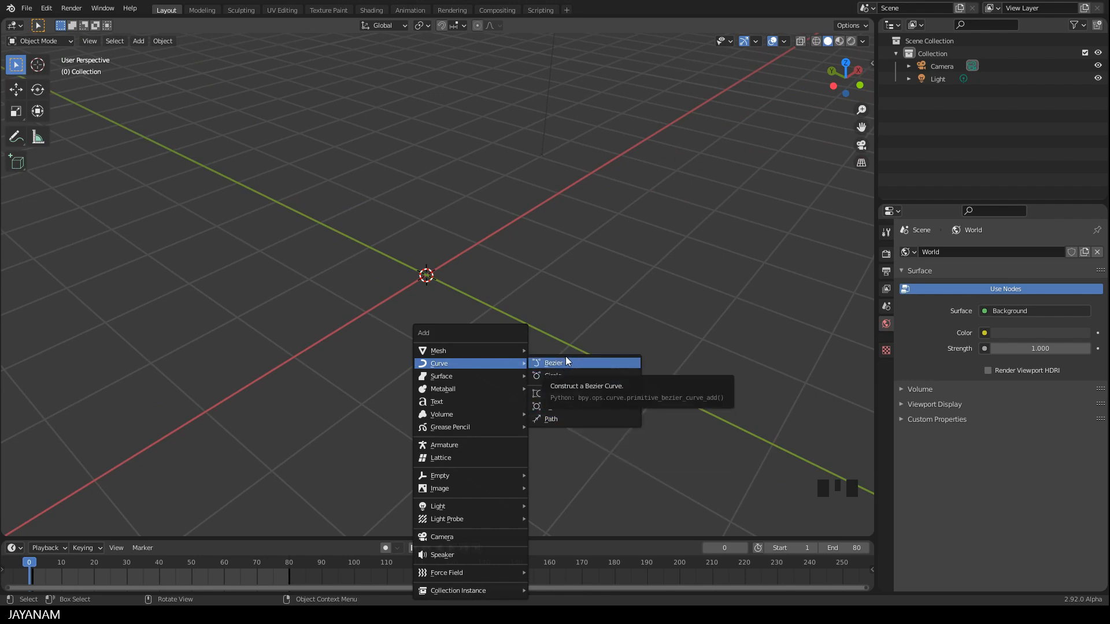
click(554, 363)
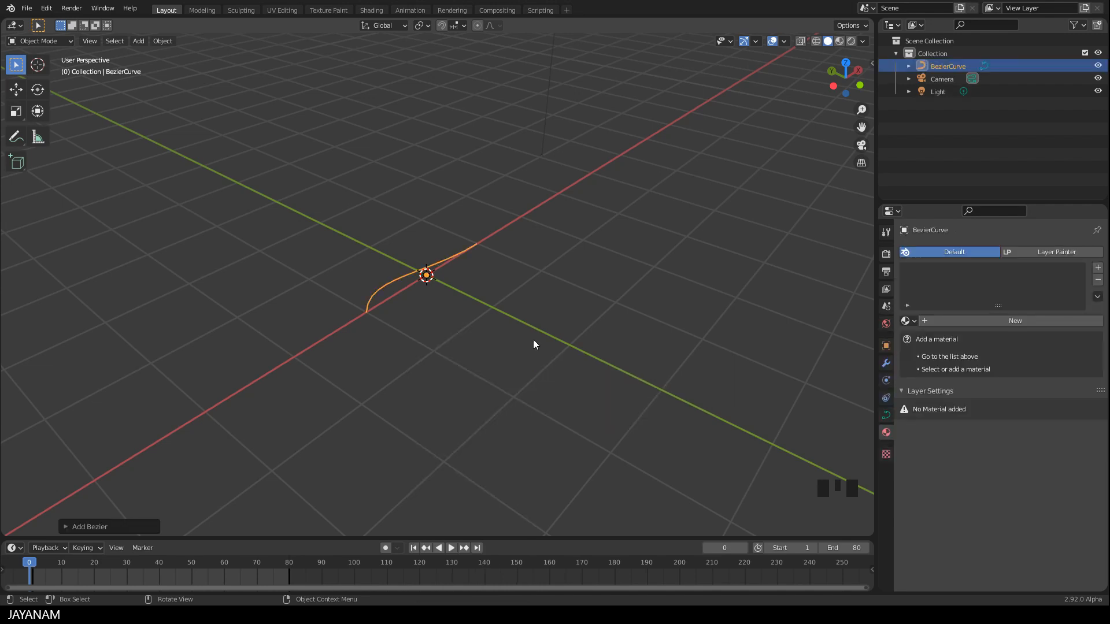
drag(534, 344, 476, 344)
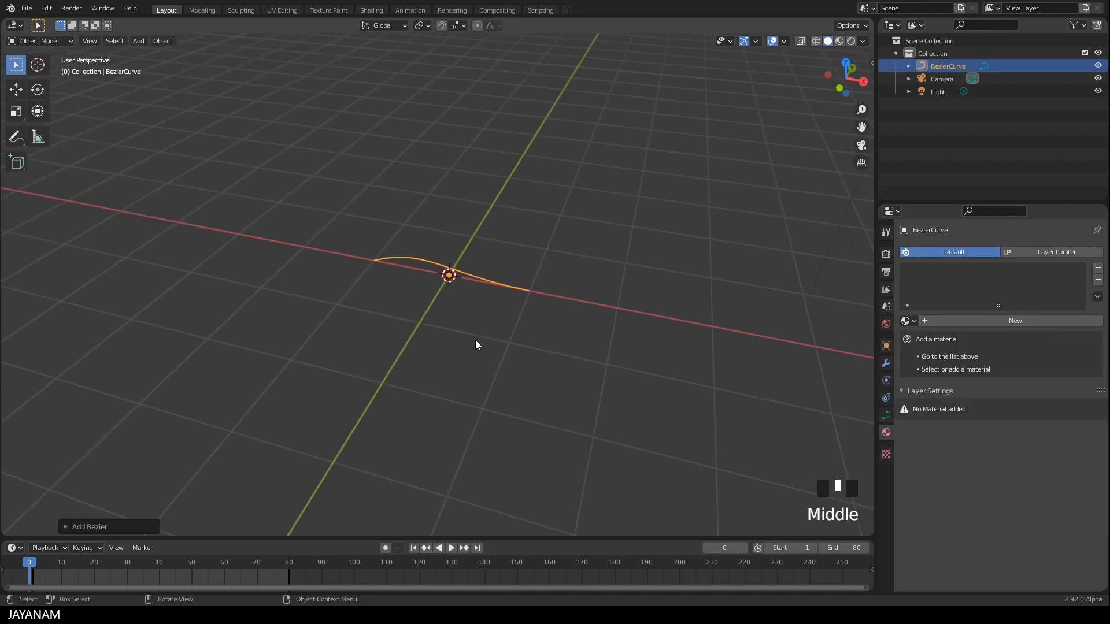
- In Edit Mode, raise the curve's top point and rotate that point's handle
key(Tab)
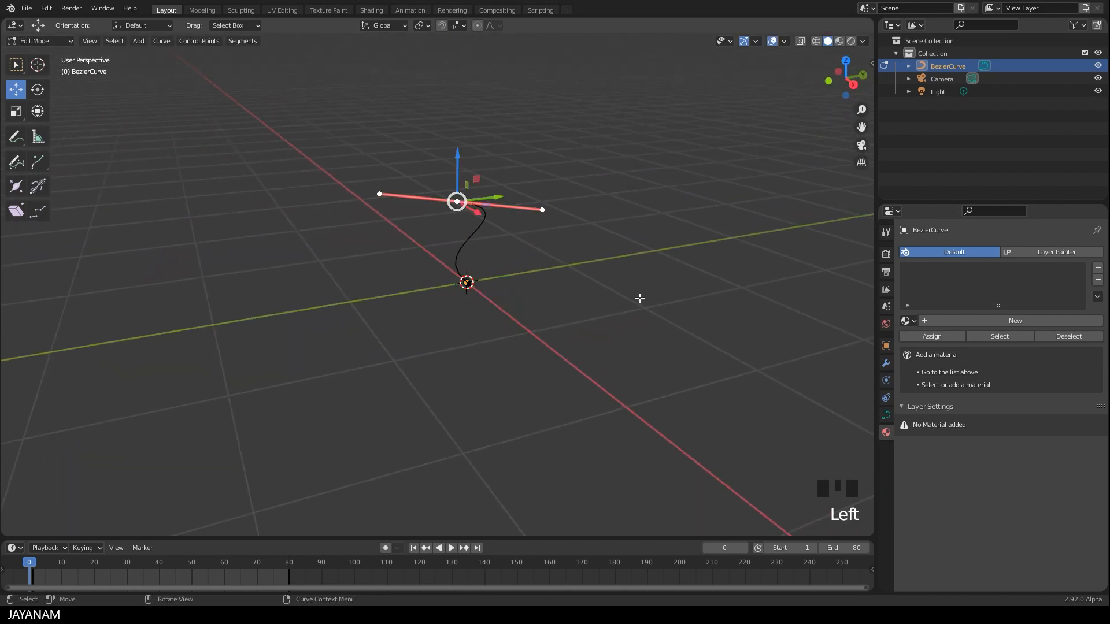
key(g)
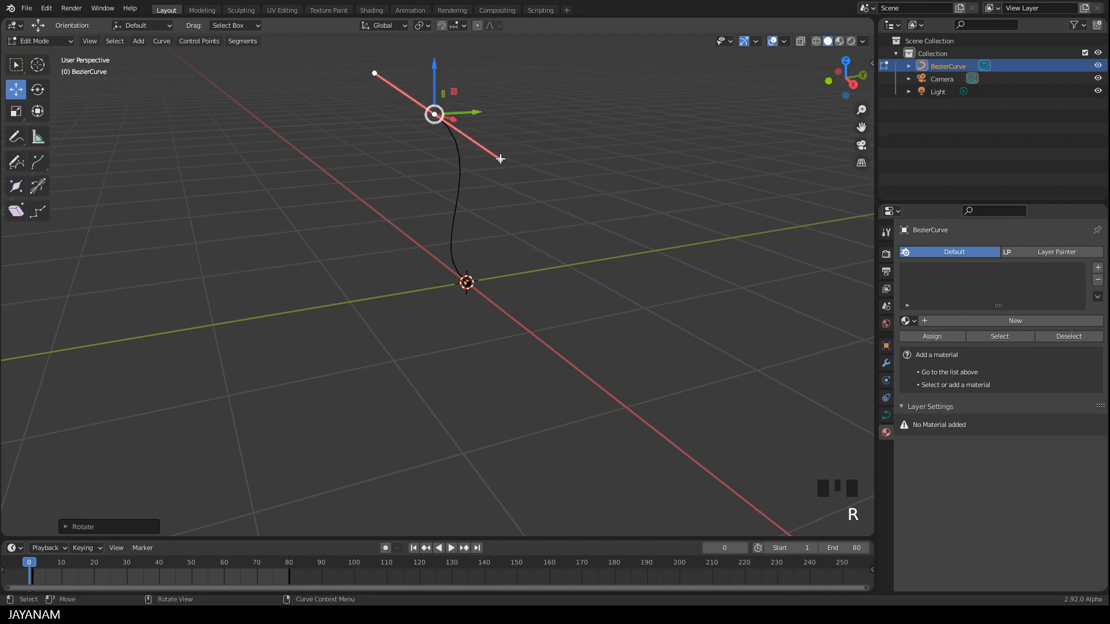
key(g)
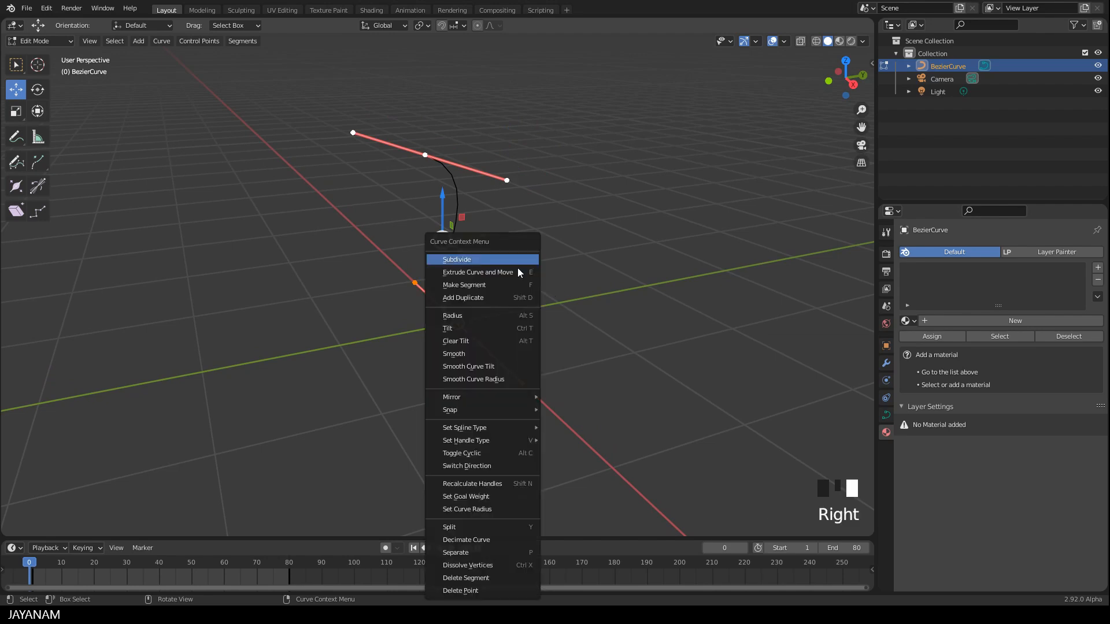
- Subdivide the curve, move the new middle point into an S-shape, and exit Edit Mode
click(456, 258)
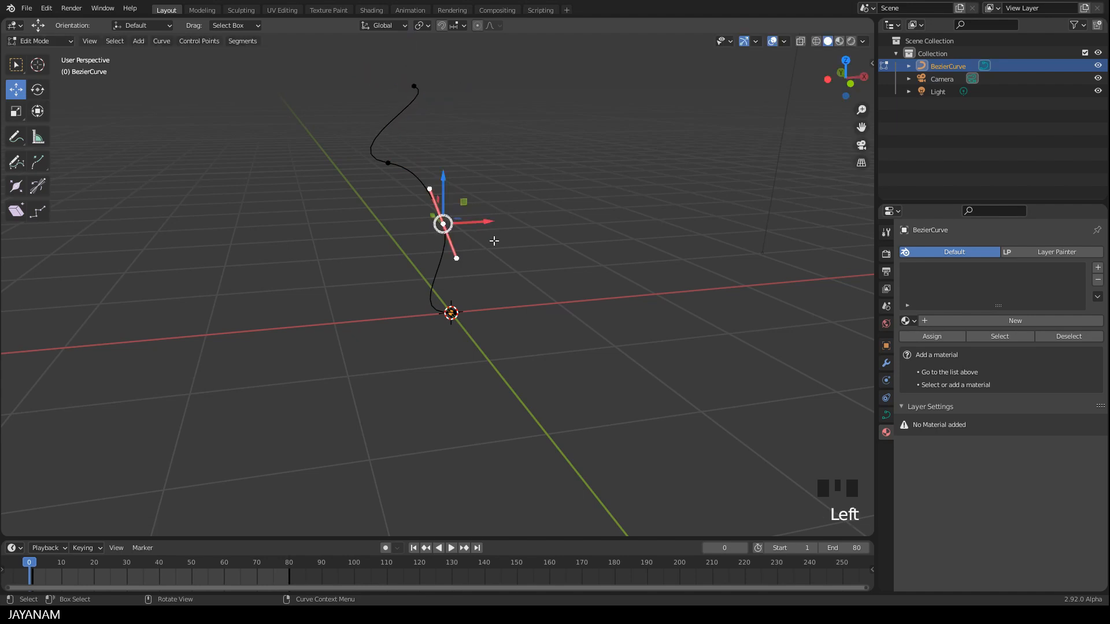
drag(441, 223, 466, 225)
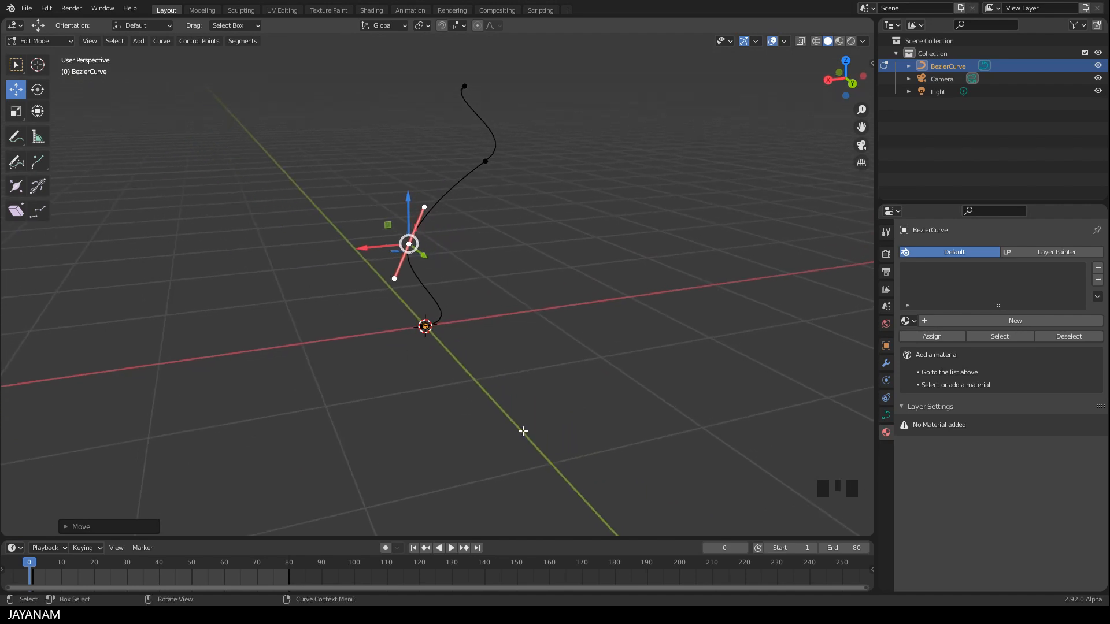
key(Tab)
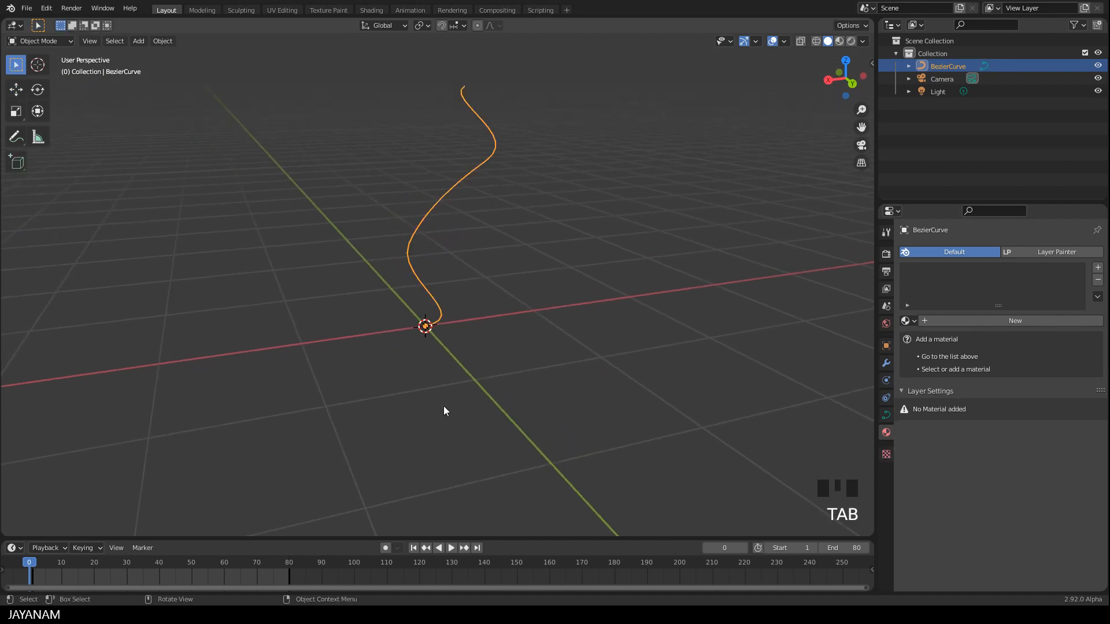
drag(445, 411, 588, 416)
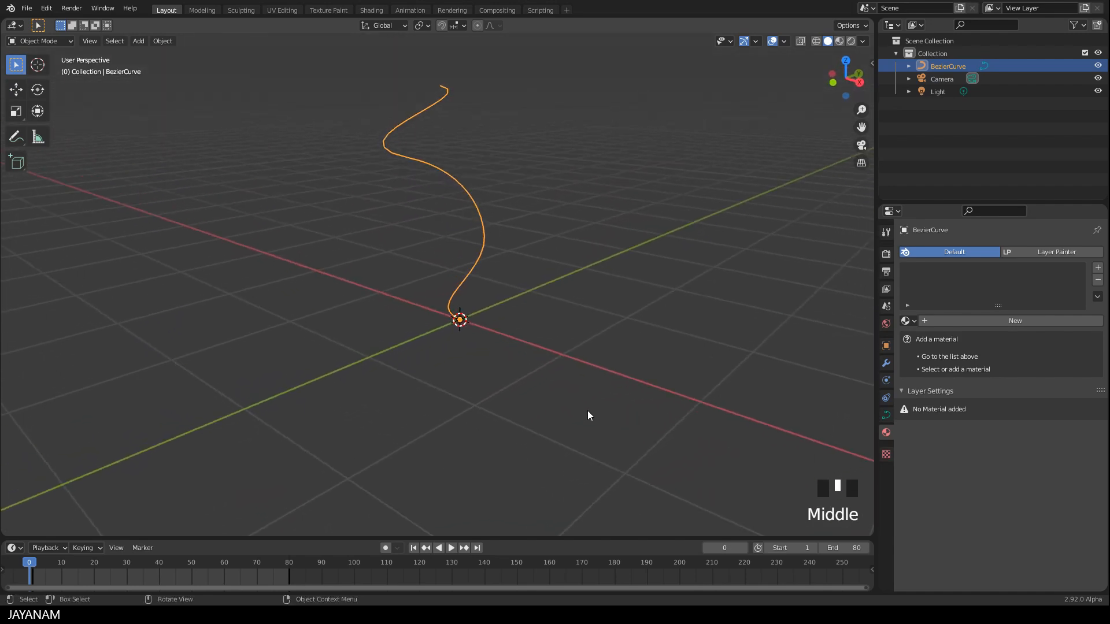
- Add a cylinder at the origin and scale its mesh down to a small block
key(shift+a)
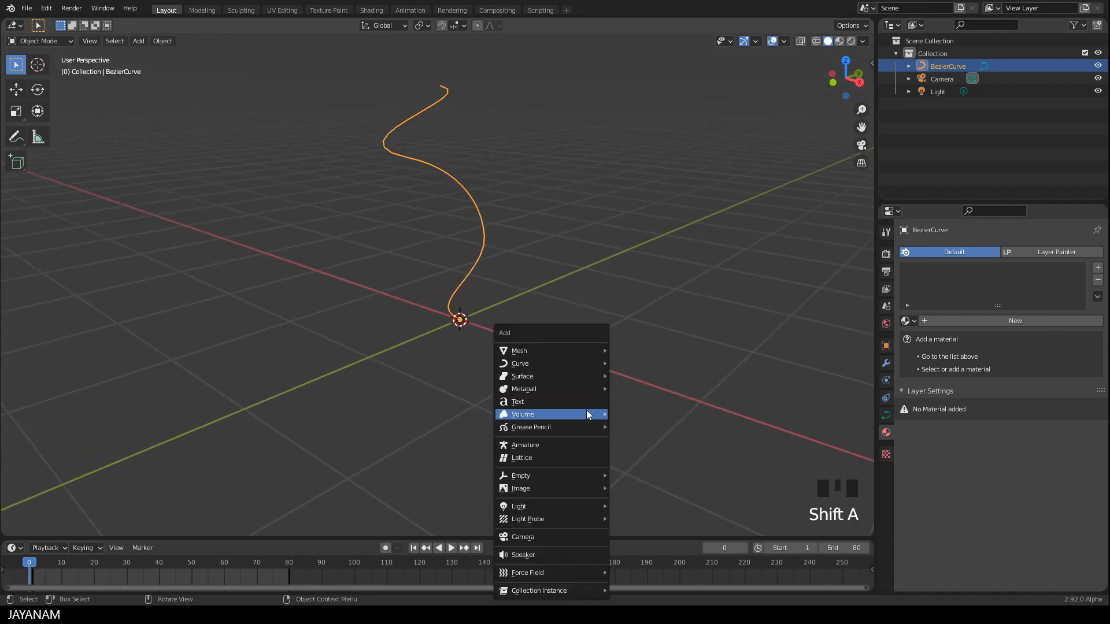
mouse_move(519, 351)
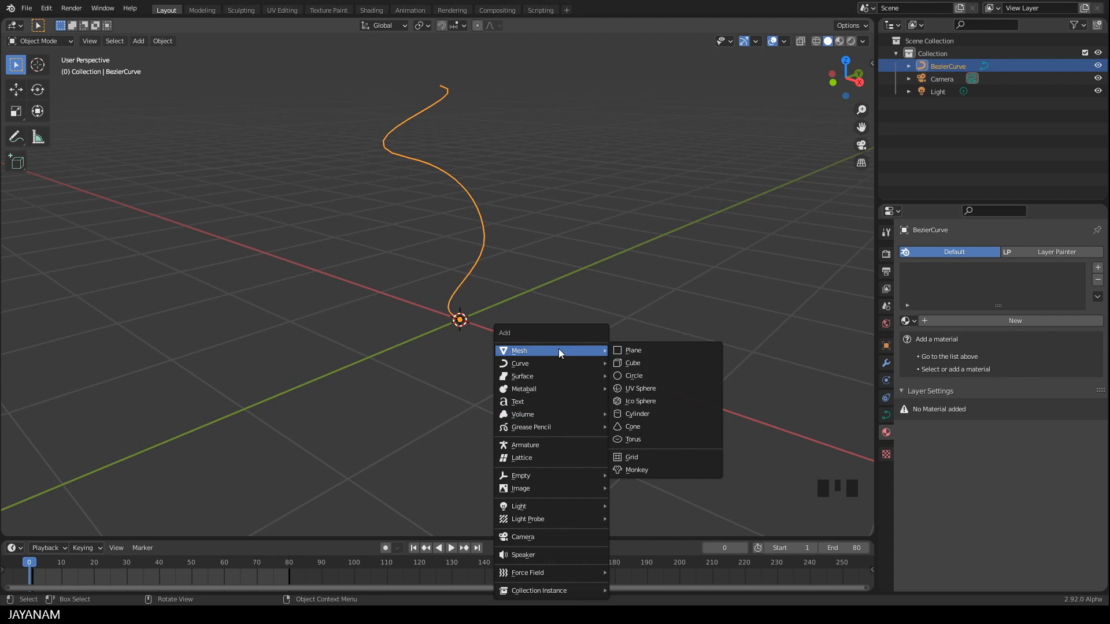
click(637, 414)
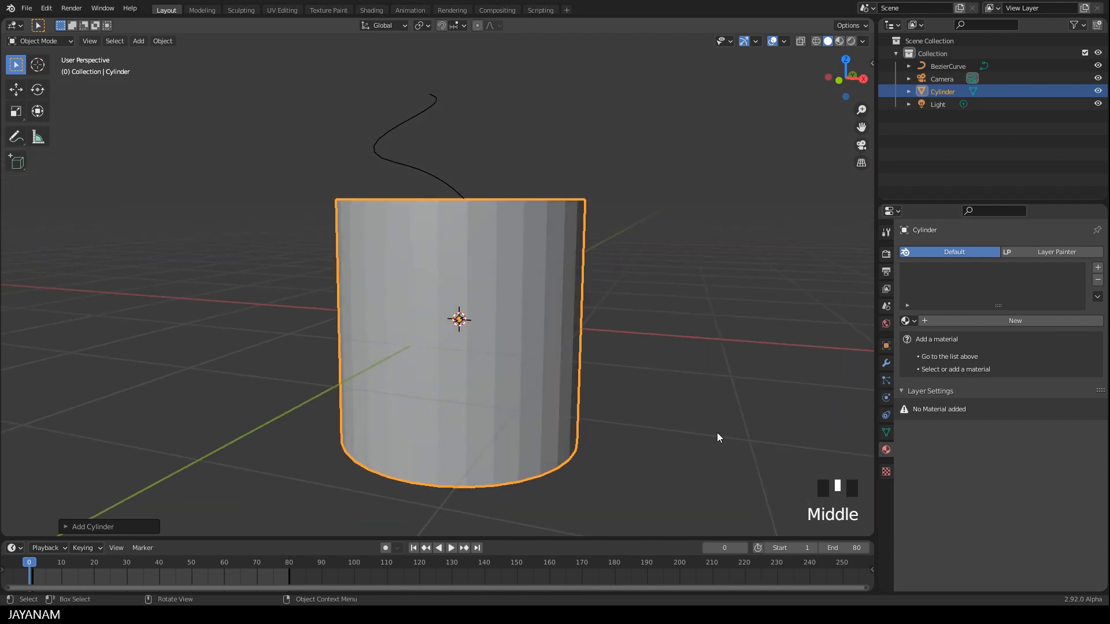
key(Tab)
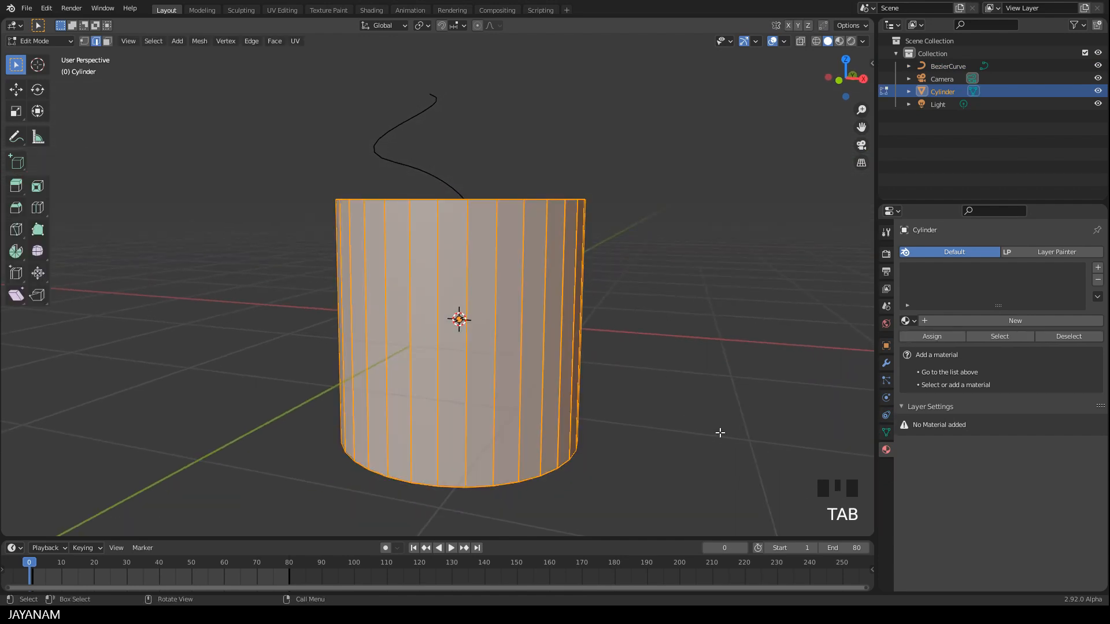
key(s)
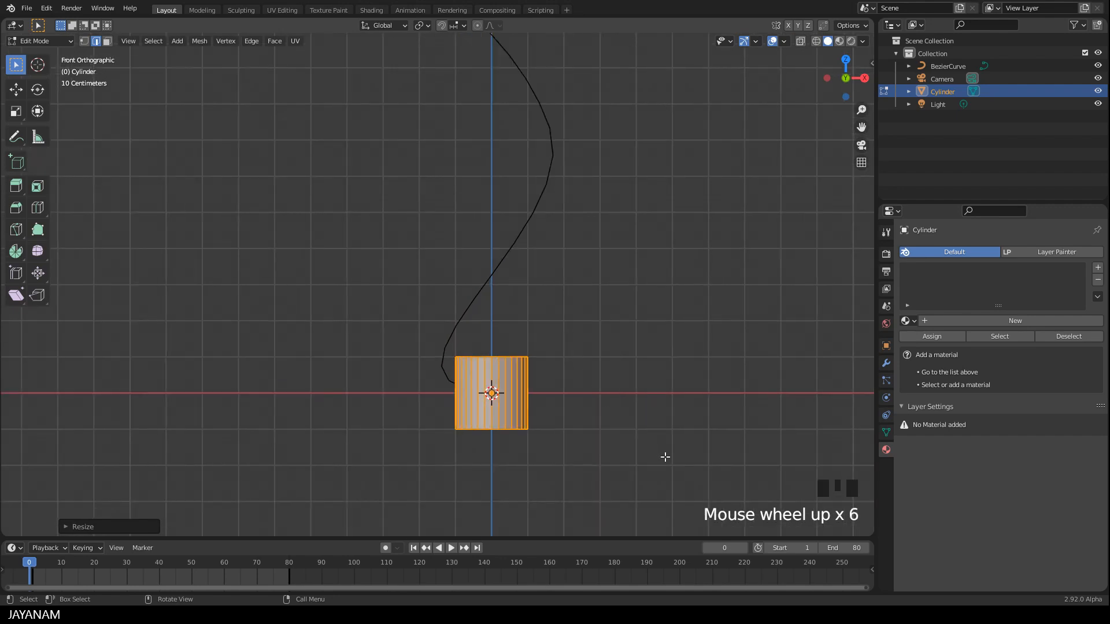
- Add two loop cuts around the cylinder's middle, spread them, and pinch them inward
key(s)
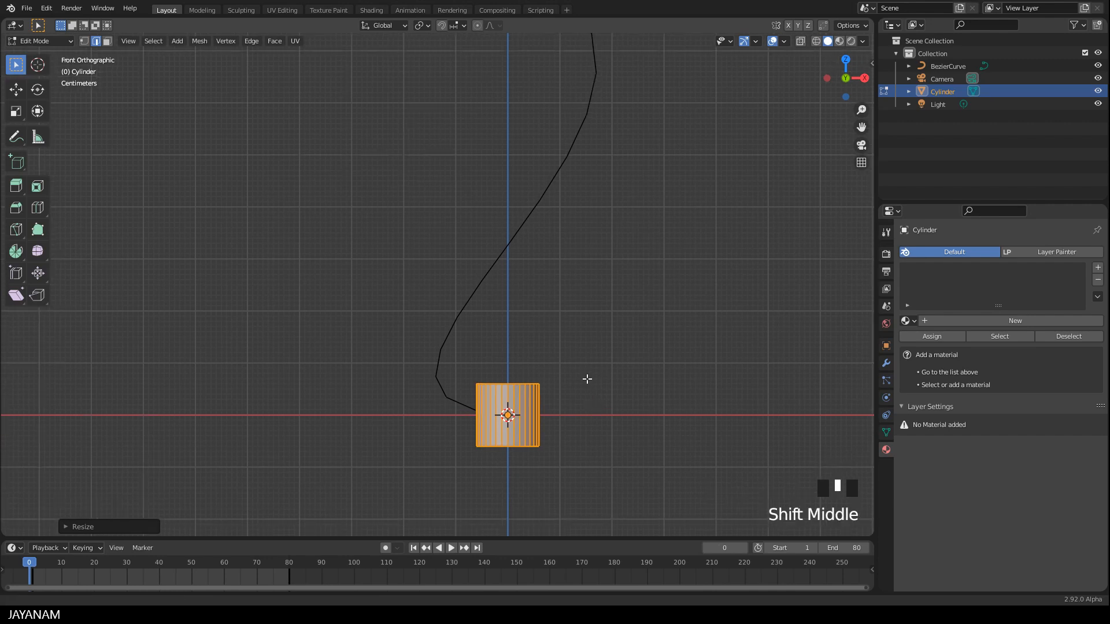
scroll(up, 3)
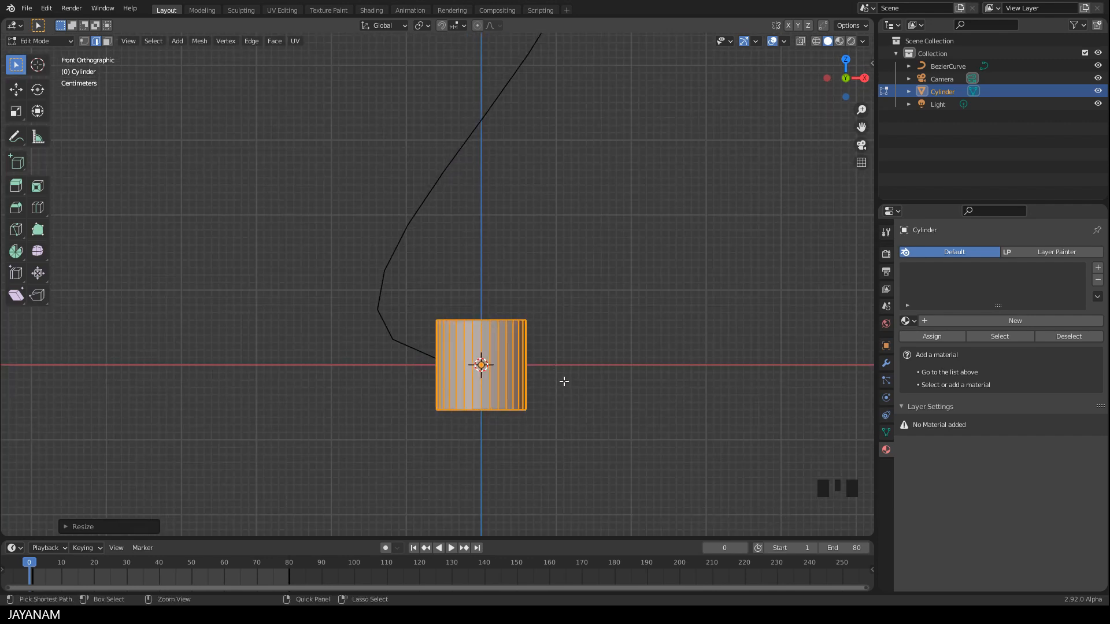
key(ctrl+r)
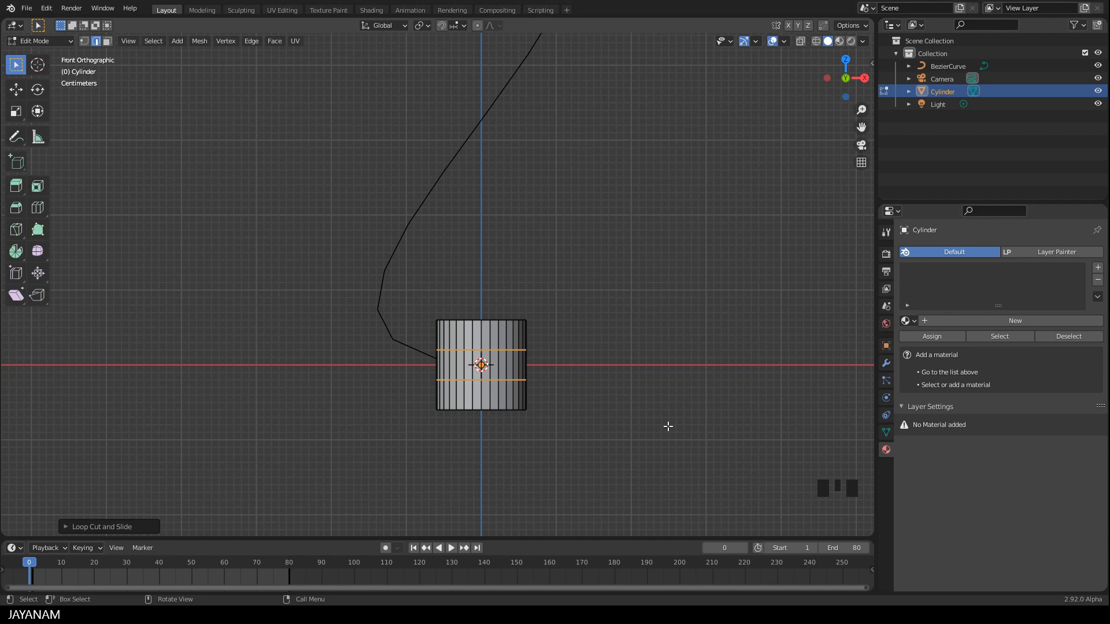
mouse_move(668, 425)
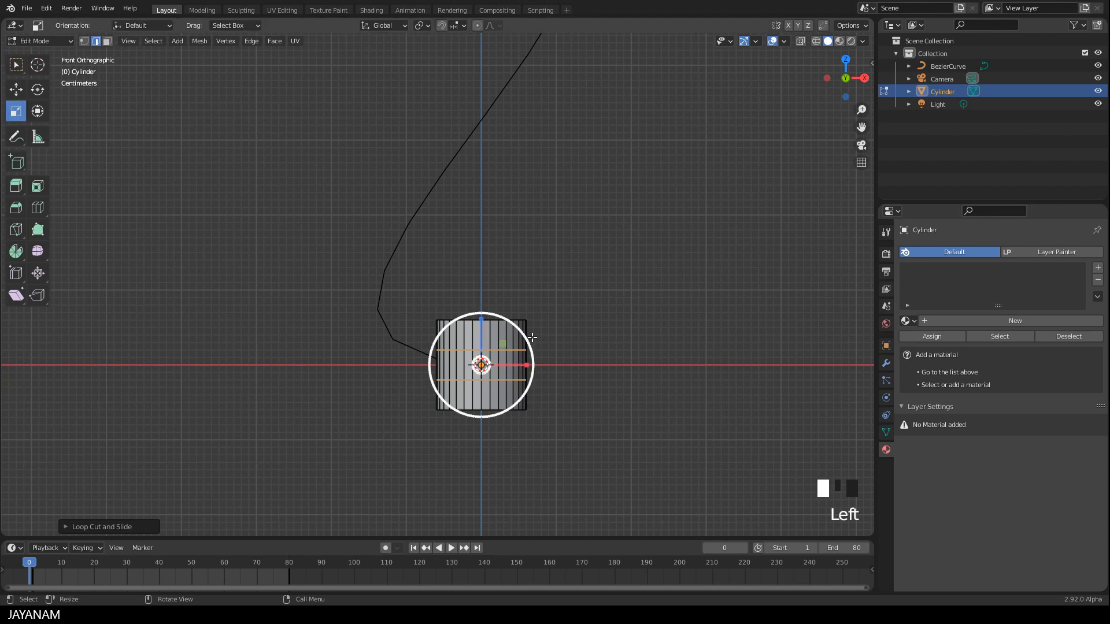
key(s)
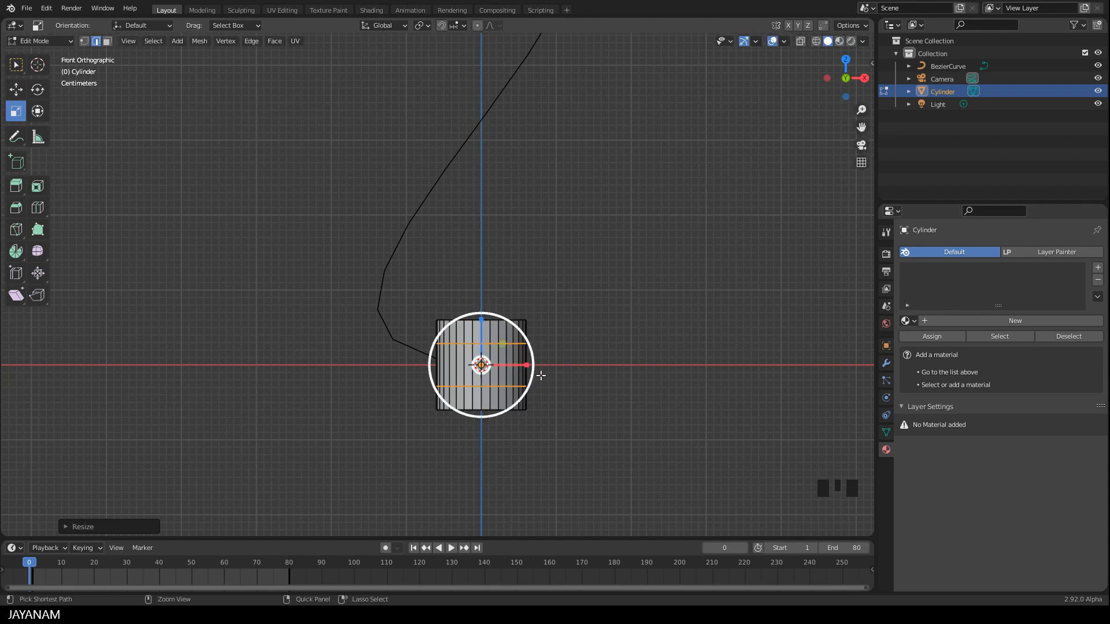
key(ctrl+r)
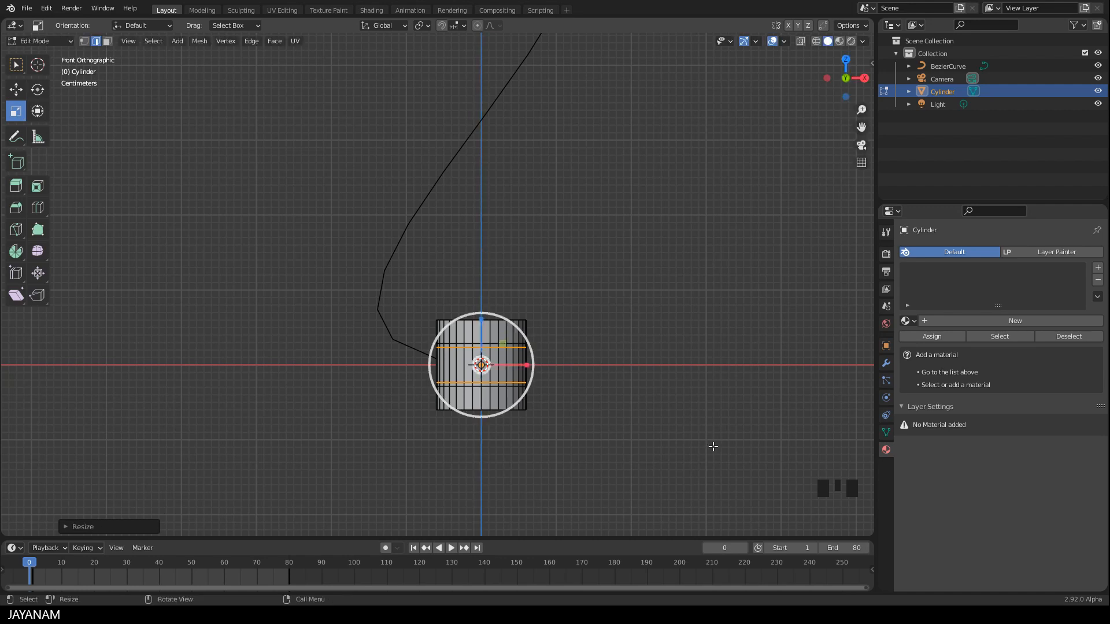
key(s)
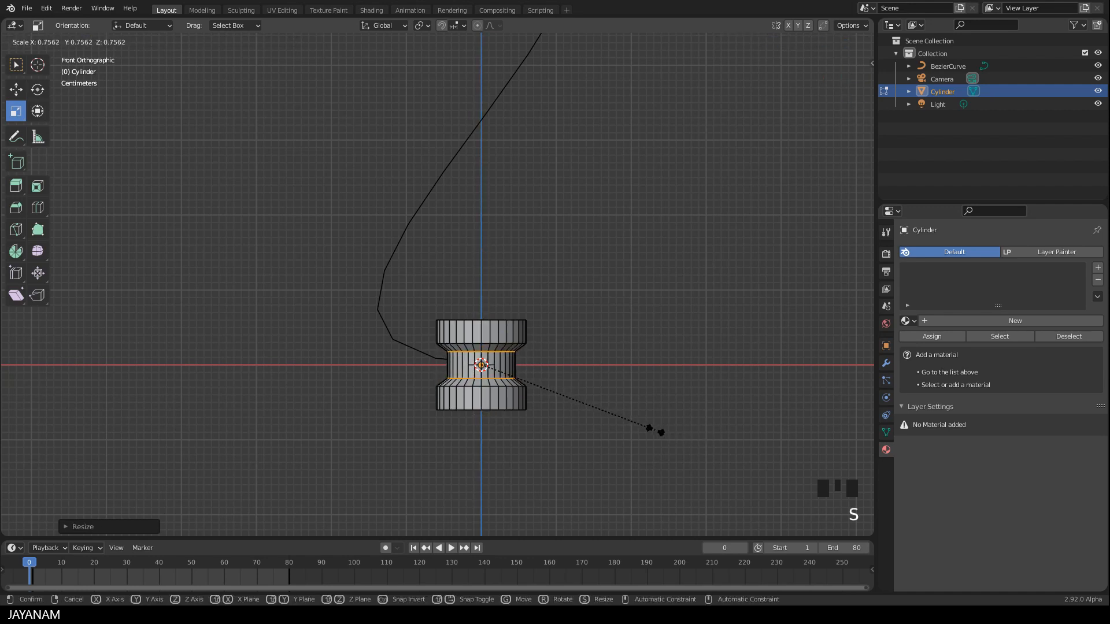
mouse_move(655, 430)
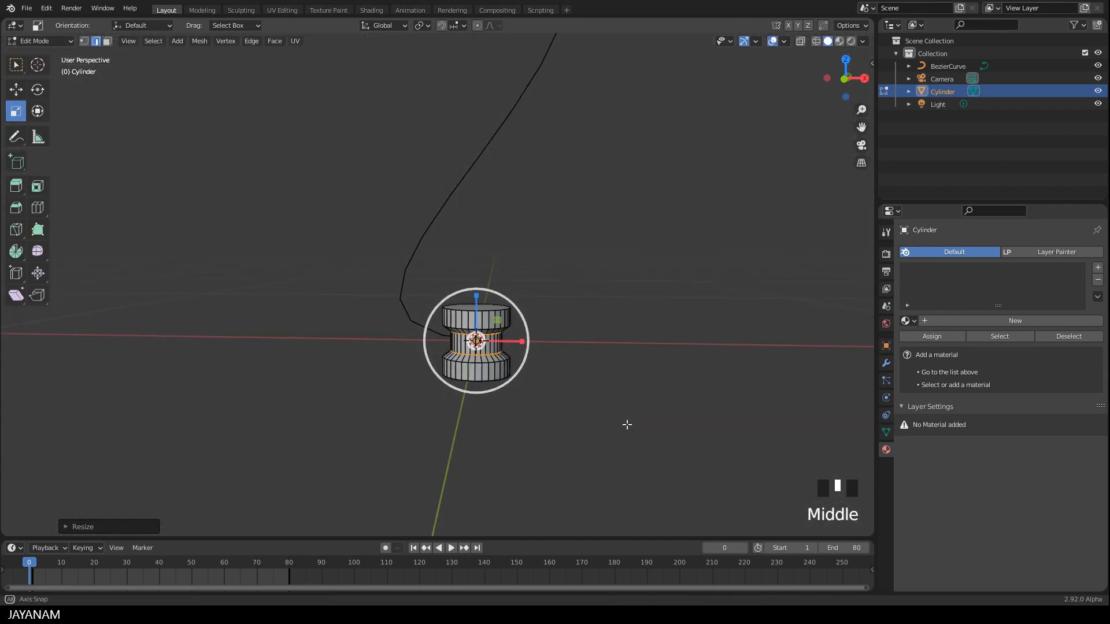
key(Tab)
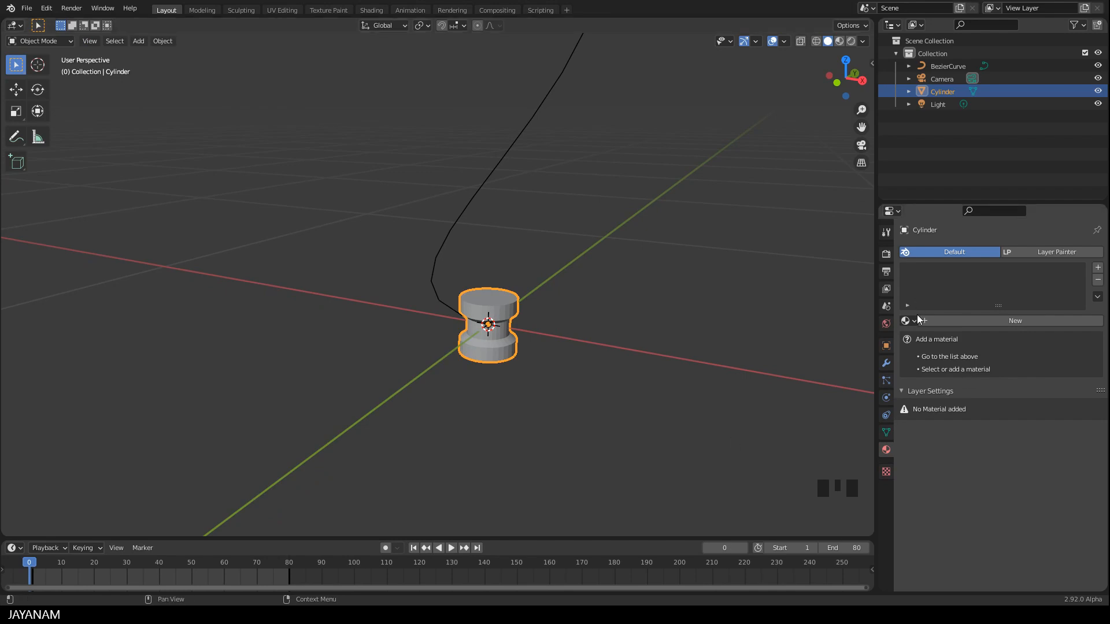
- Assign the matSteel material to the spool and bevel its edges
click(907, 319)
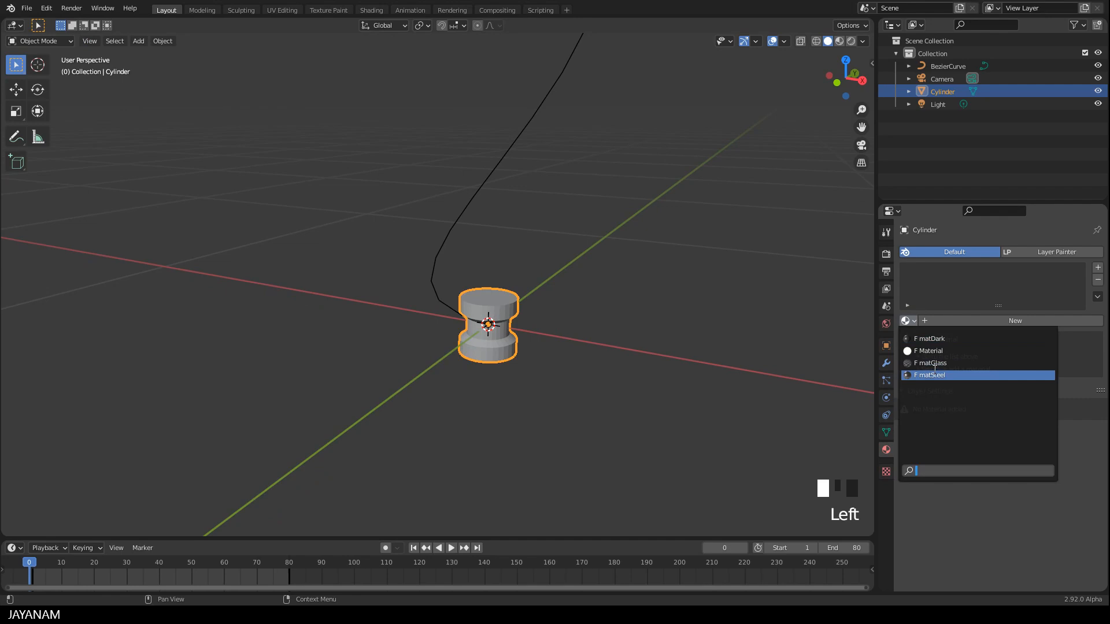
click(929, 374)
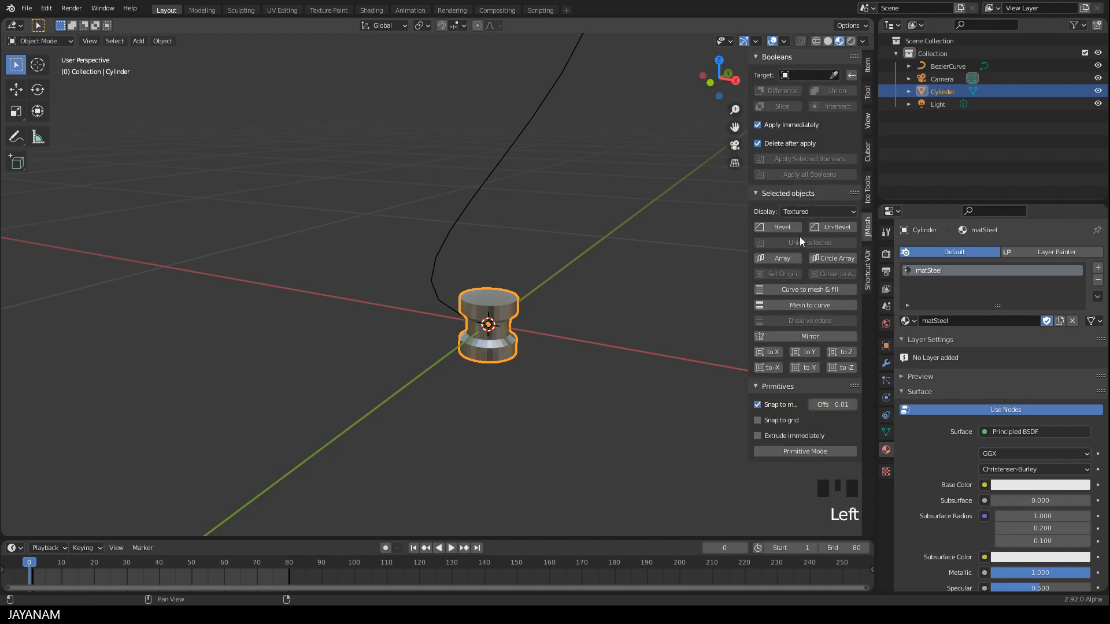
click(776, 226)
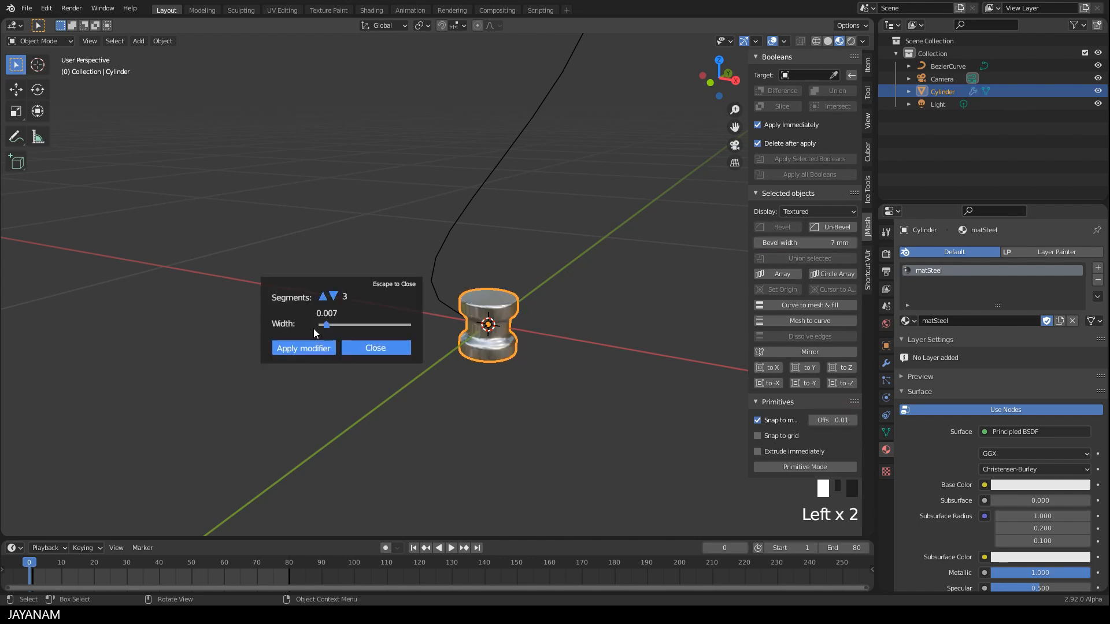
scroll(down, 3)
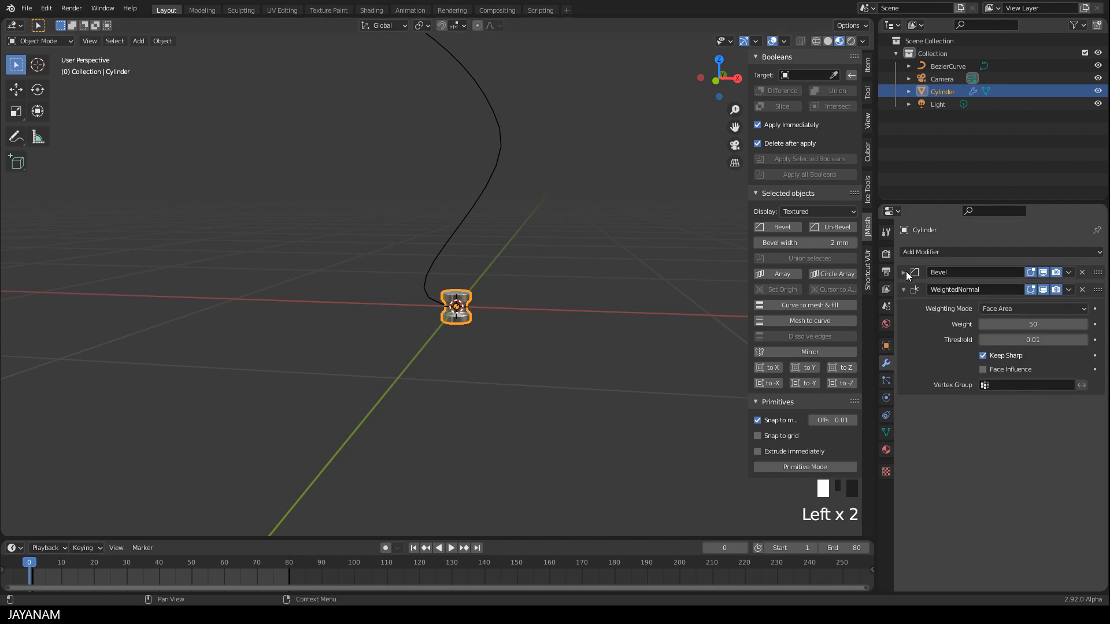
- Add an Array modifier with four spool copies and Relative Offset X set to 0
click(903, 289)
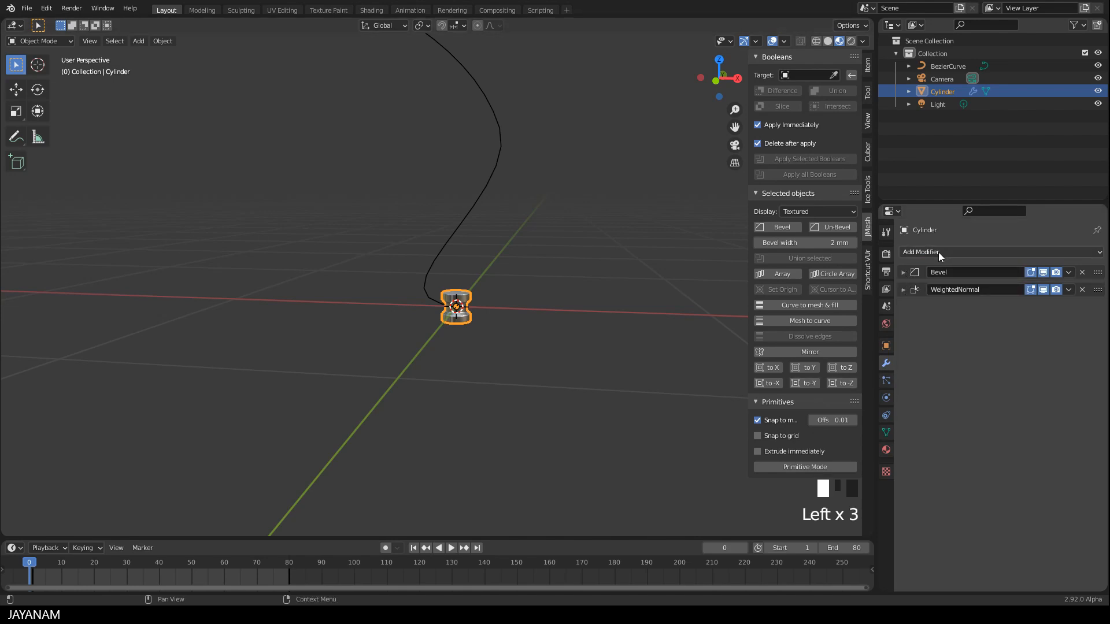
click(920, 252)
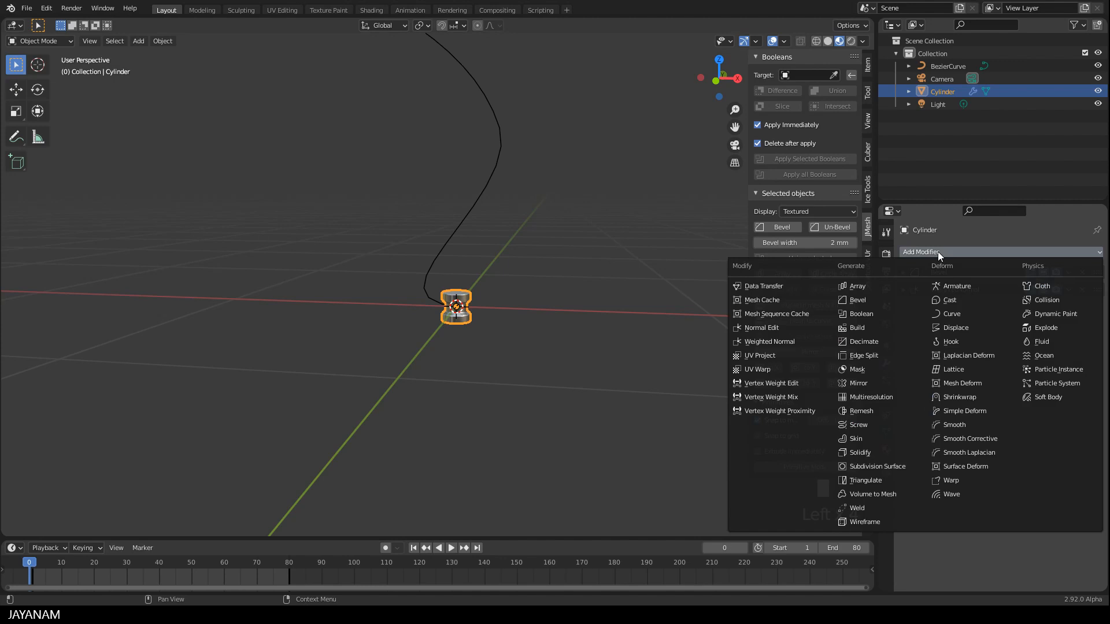
mouse_move(876, 286)
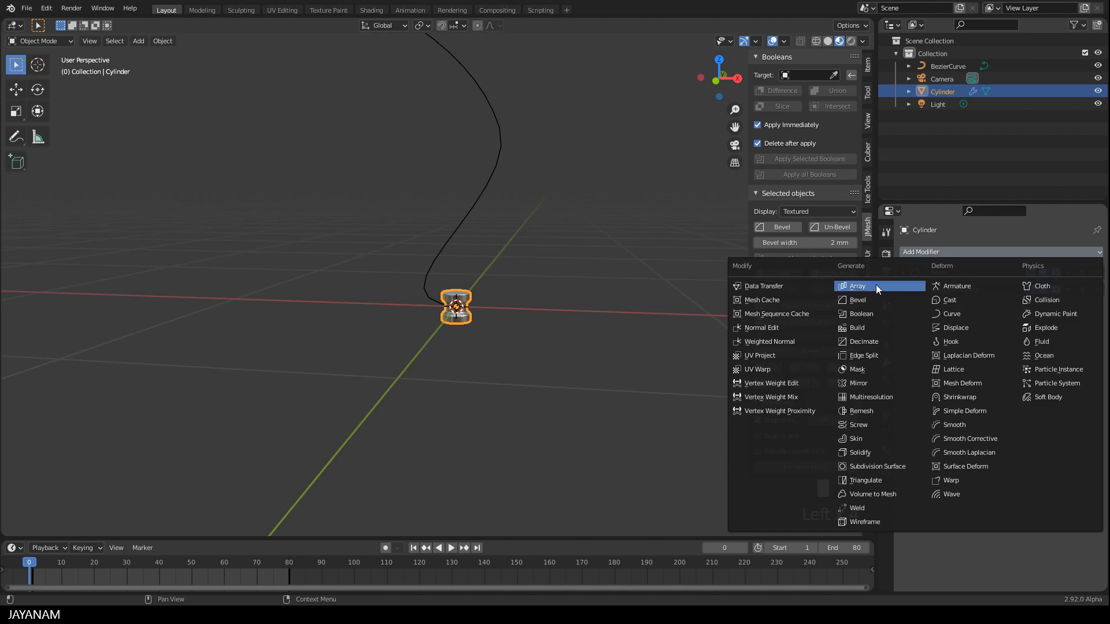
click(856, 286)
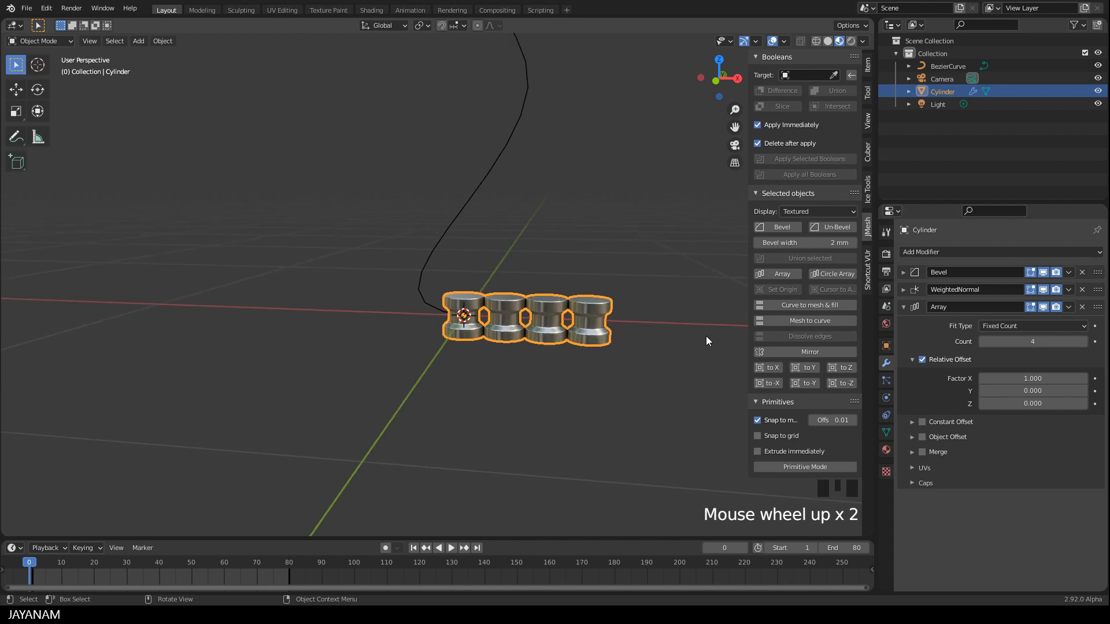
scroll(up, 3)
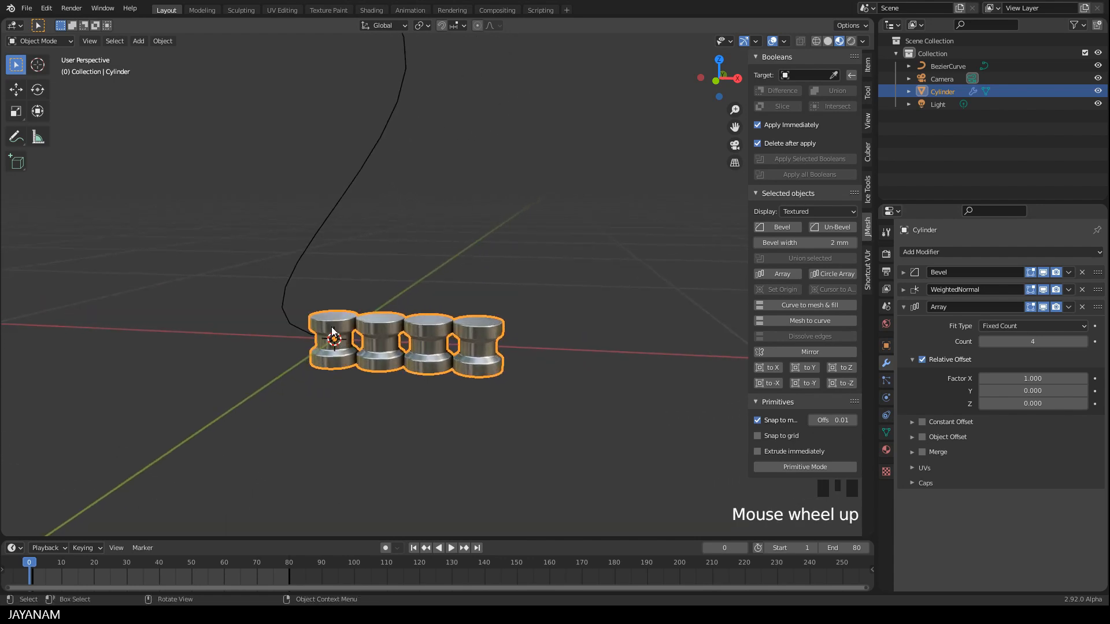
mouse_move(924, 359)
text(0)
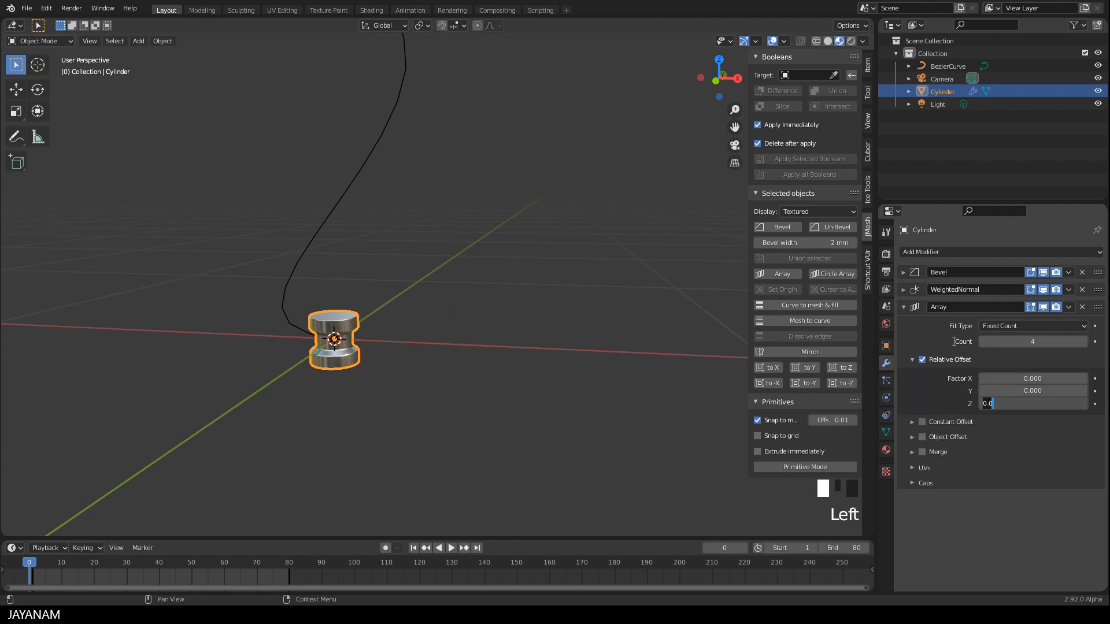
- Set the Array's Relative Offset Z to 1.000 to stack the spools vertically
text(1.000)
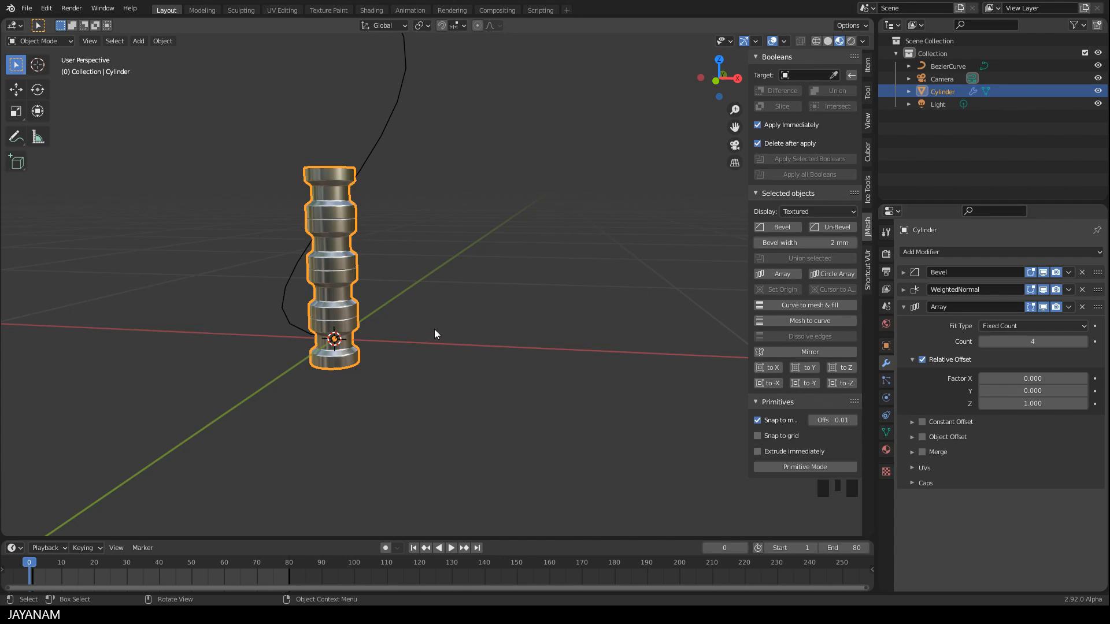
scroll(down, 3)
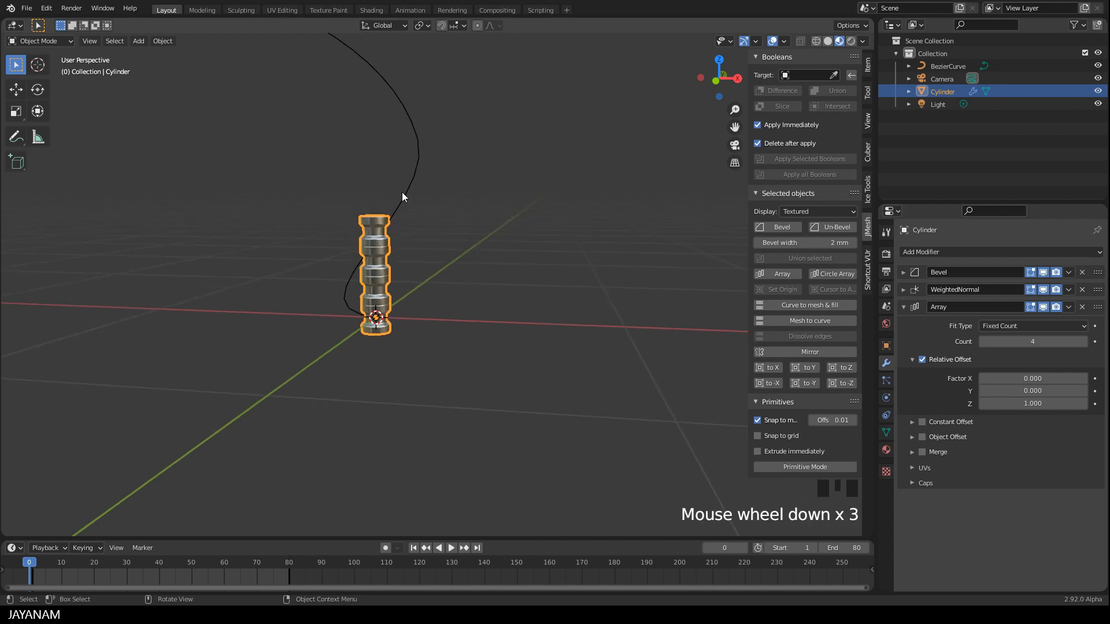
scroll(down, 3)
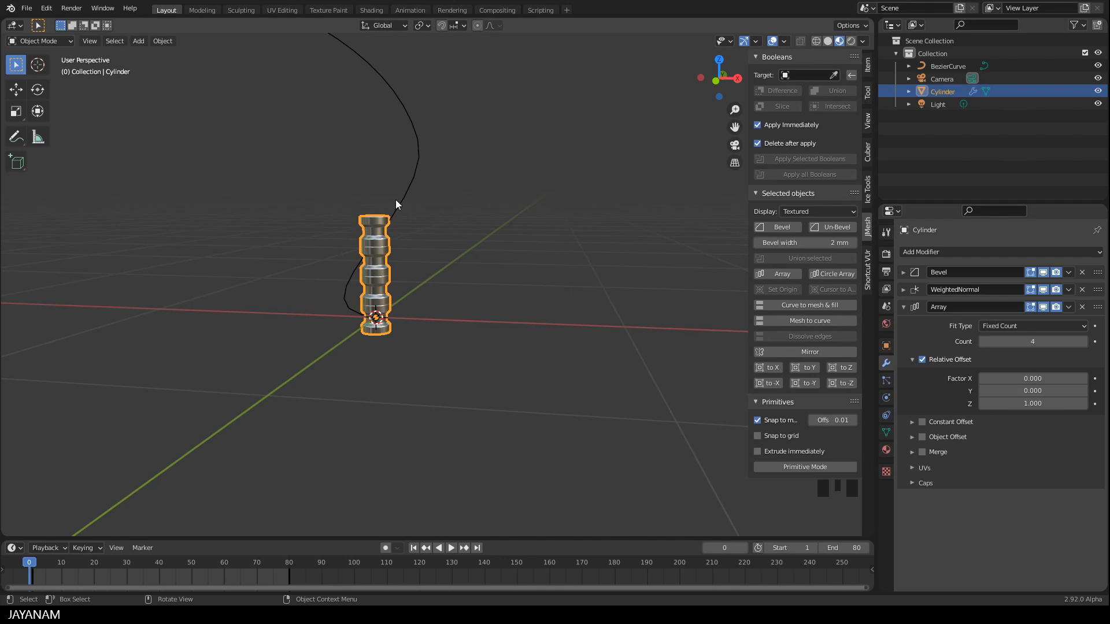
click(1030, 326)
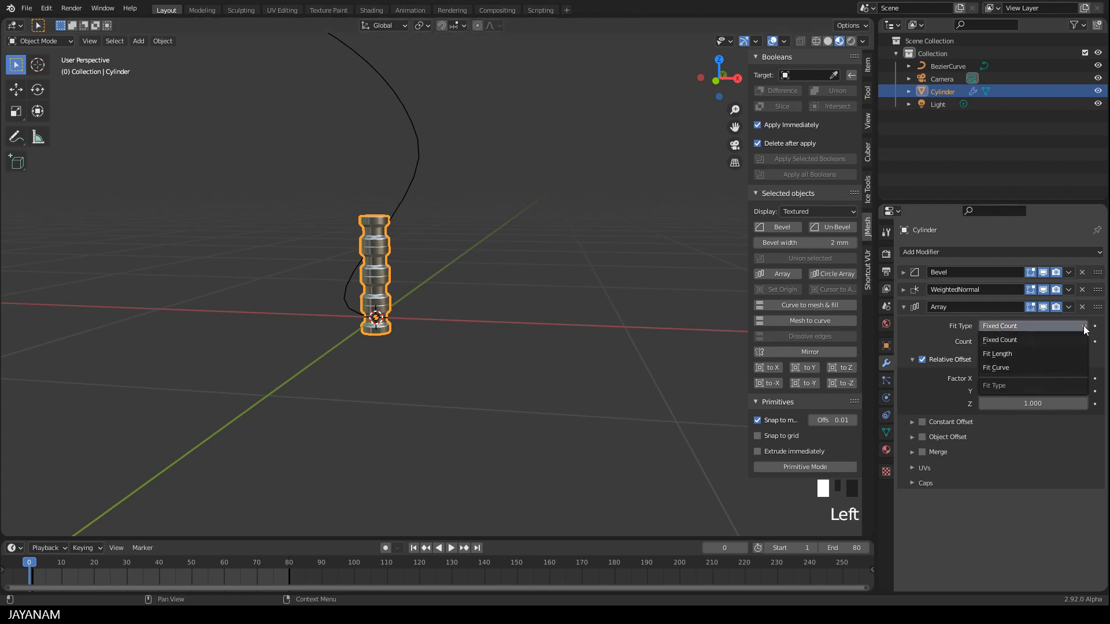
- Set the Array Fit Type to Fit Curve with BezierCurve as the curve
click(996, 368)
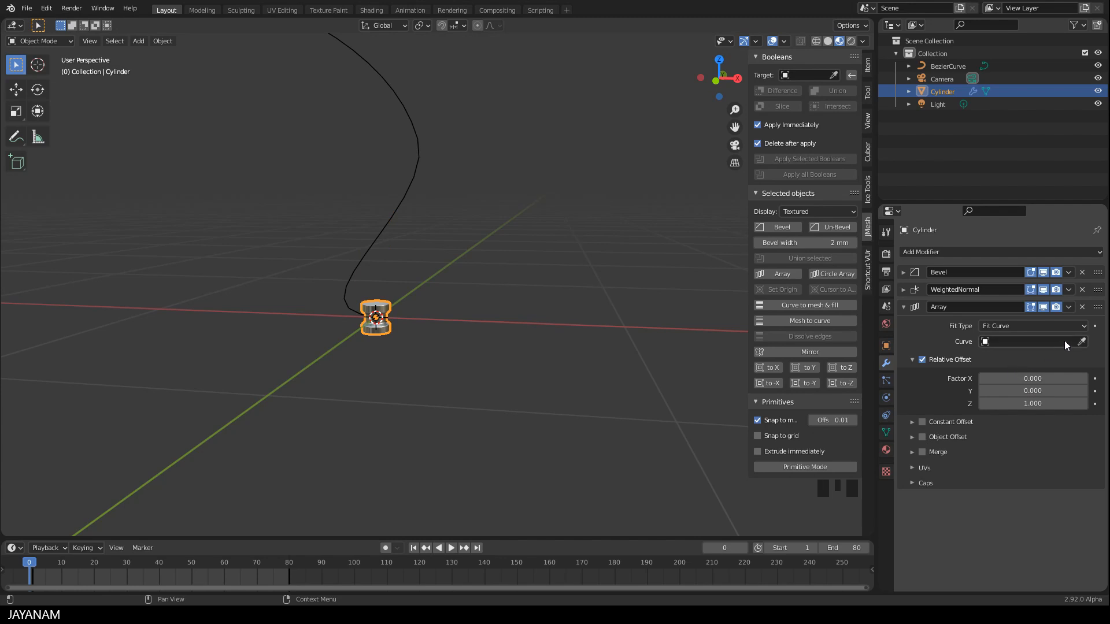
click(1030, 341)
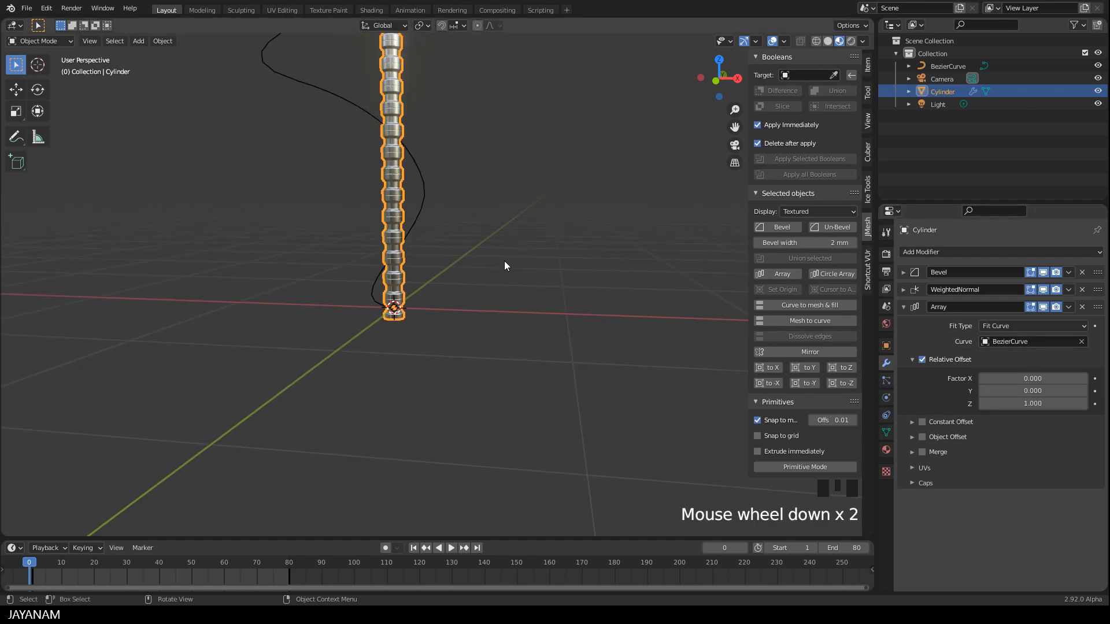
scroll(down, 3)
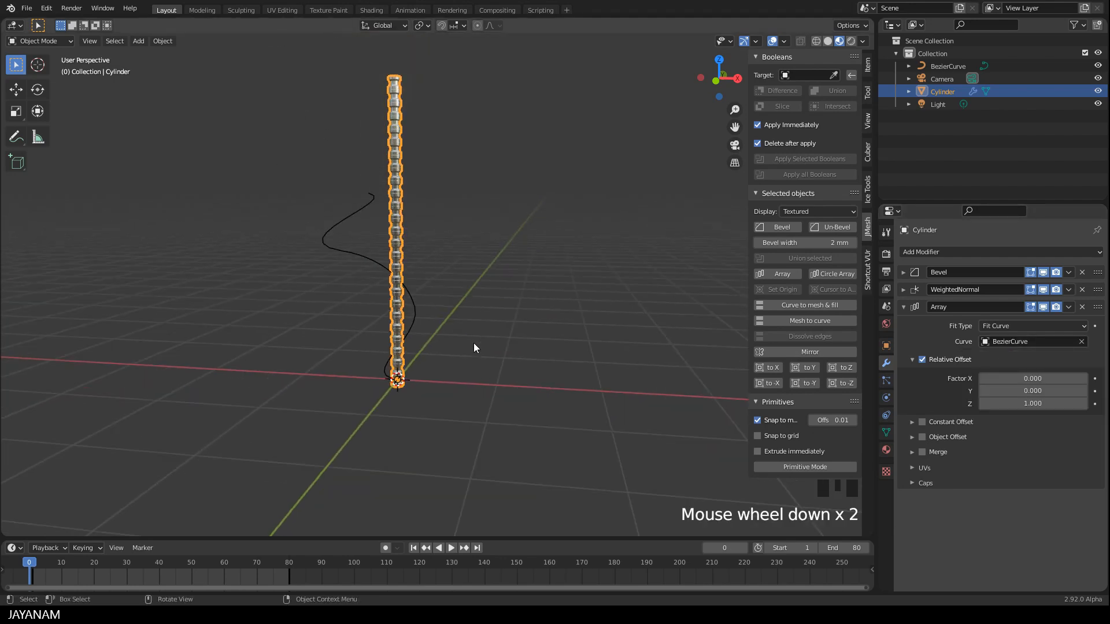
scroll(up, 3)
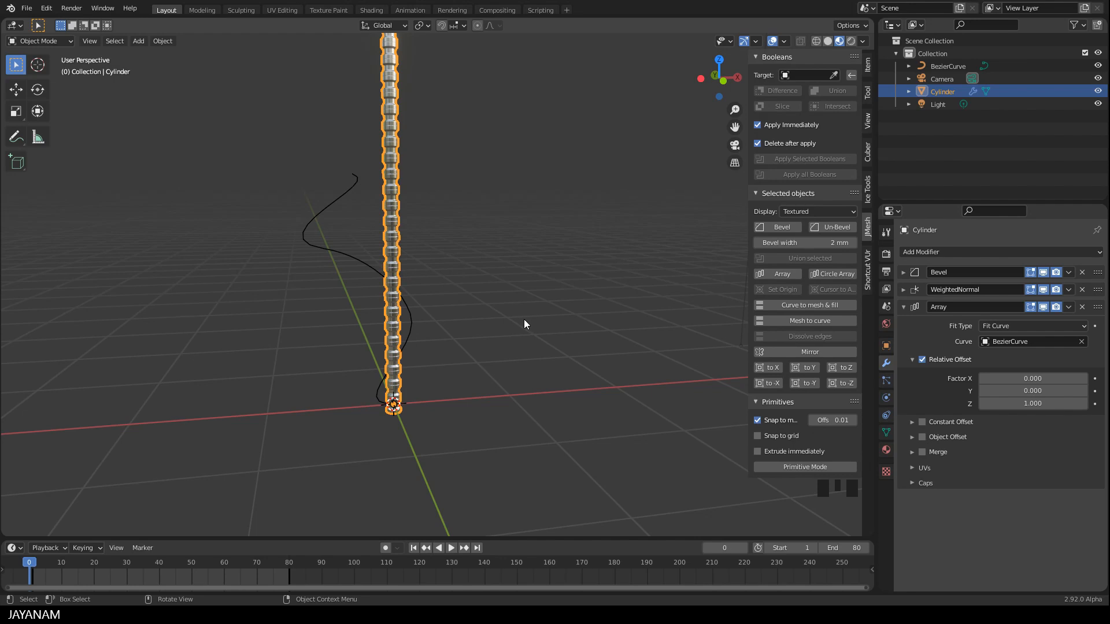
scroll(down, 3)
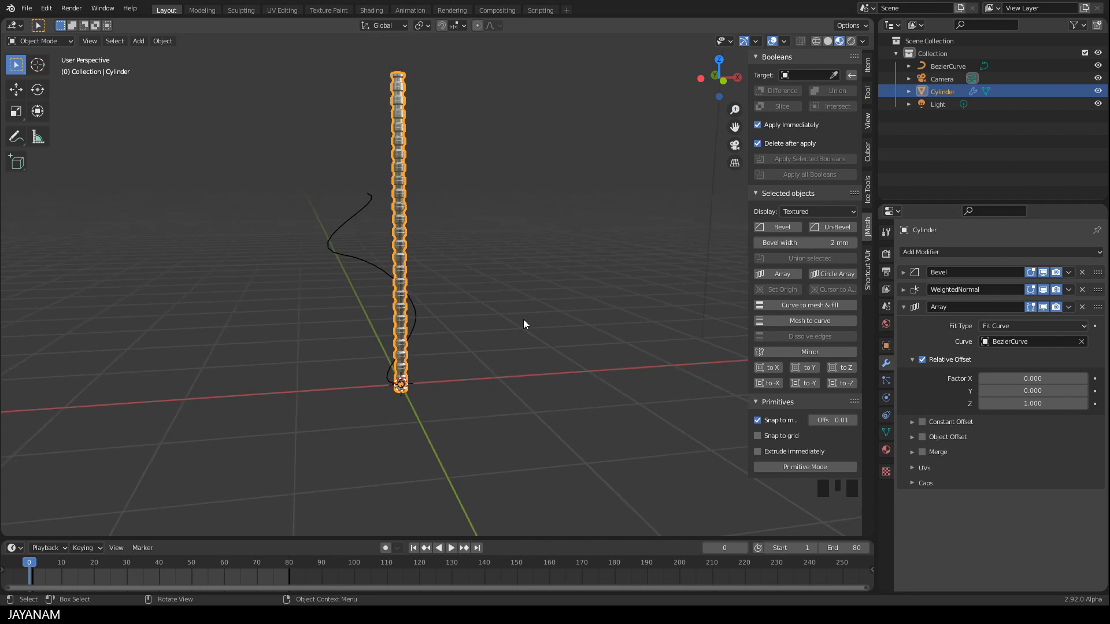
- Add a Curve modifier targeting BezierCurve with Deform Axis set to Z
click(920, 252)
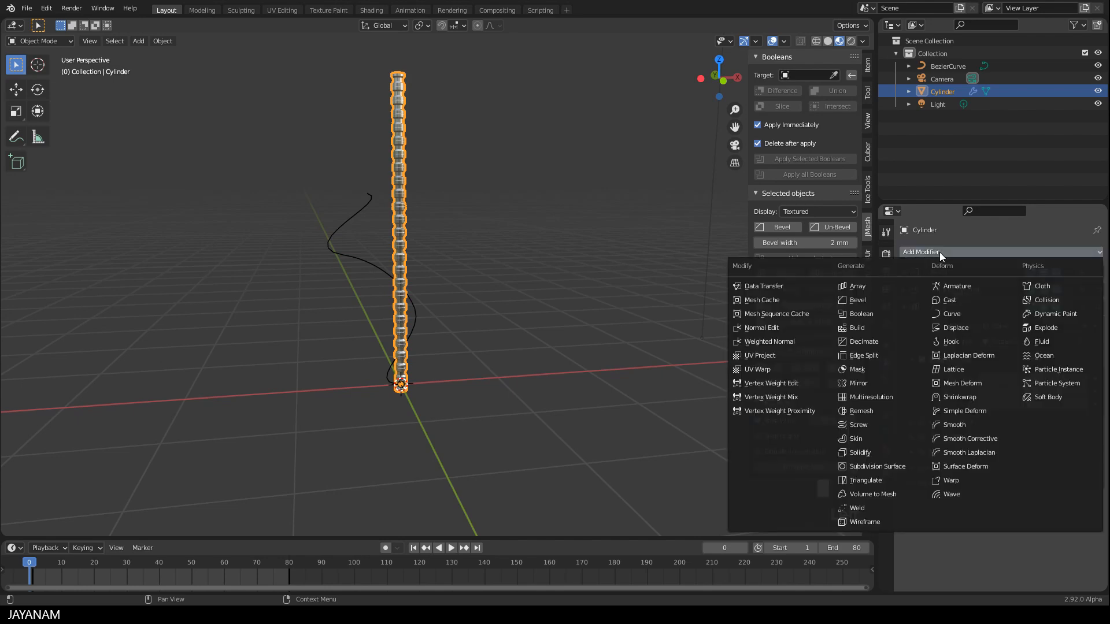
mouse_move(938, 265)
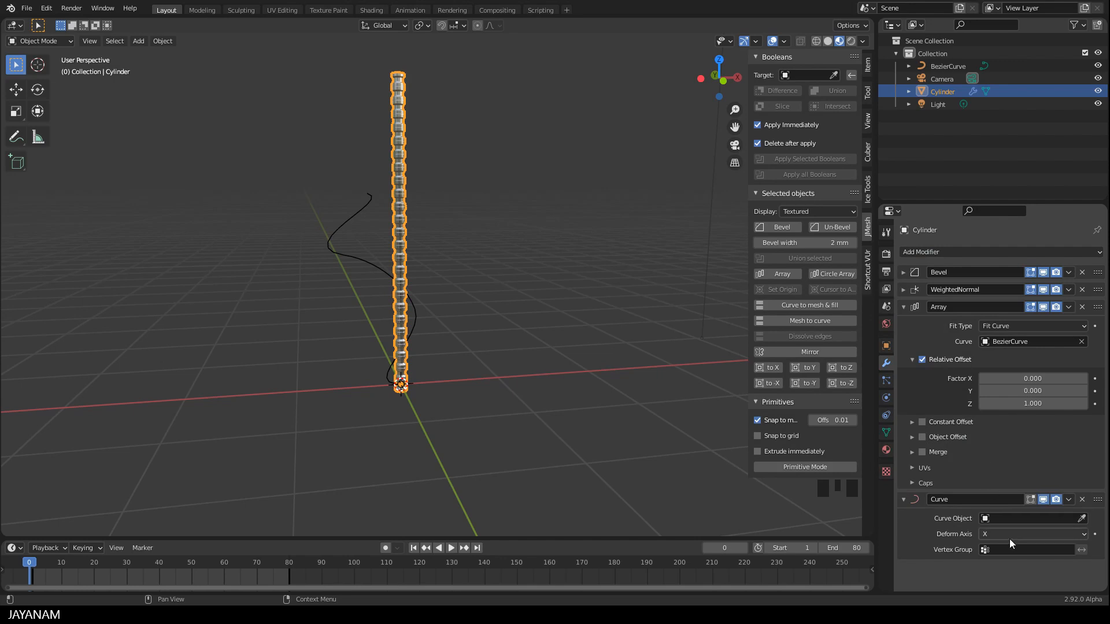
click(1026, 518)
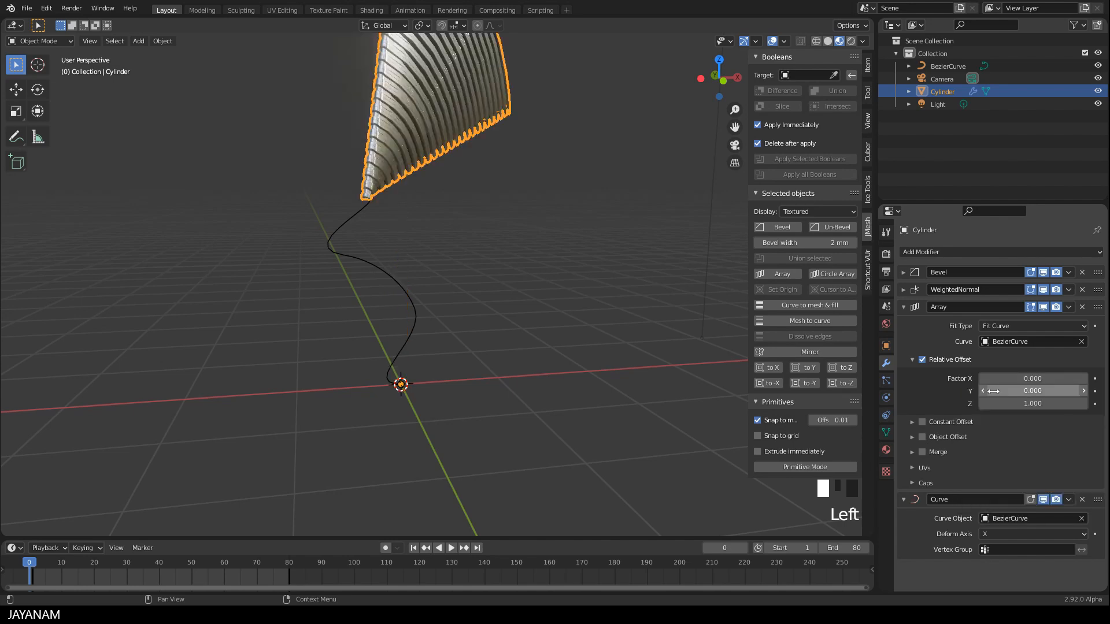
click(1030, 533)
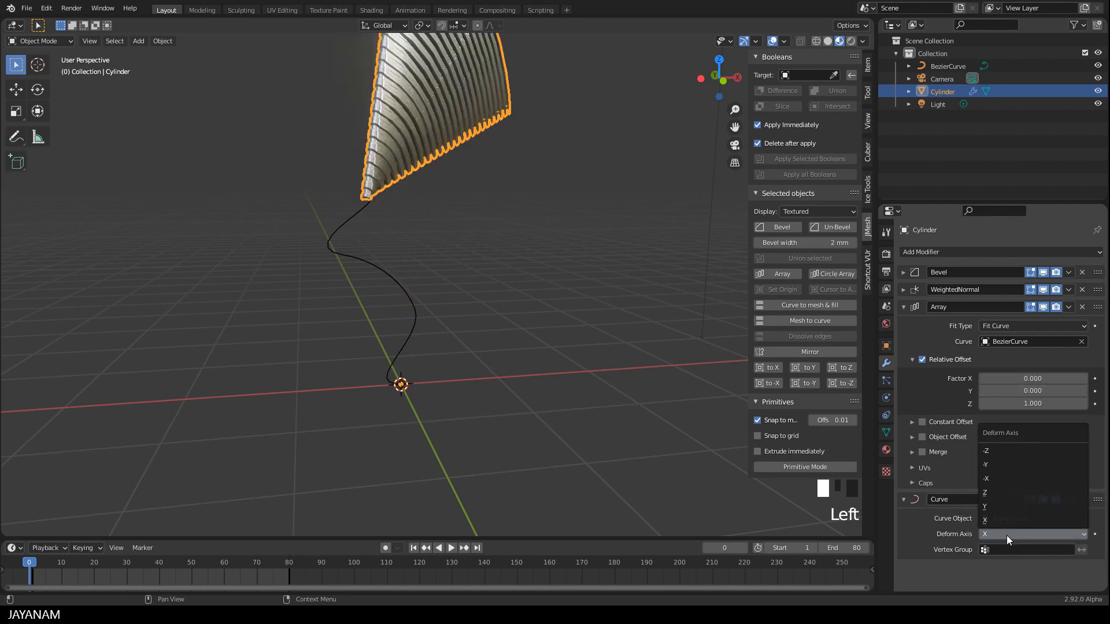
click(984, 492)
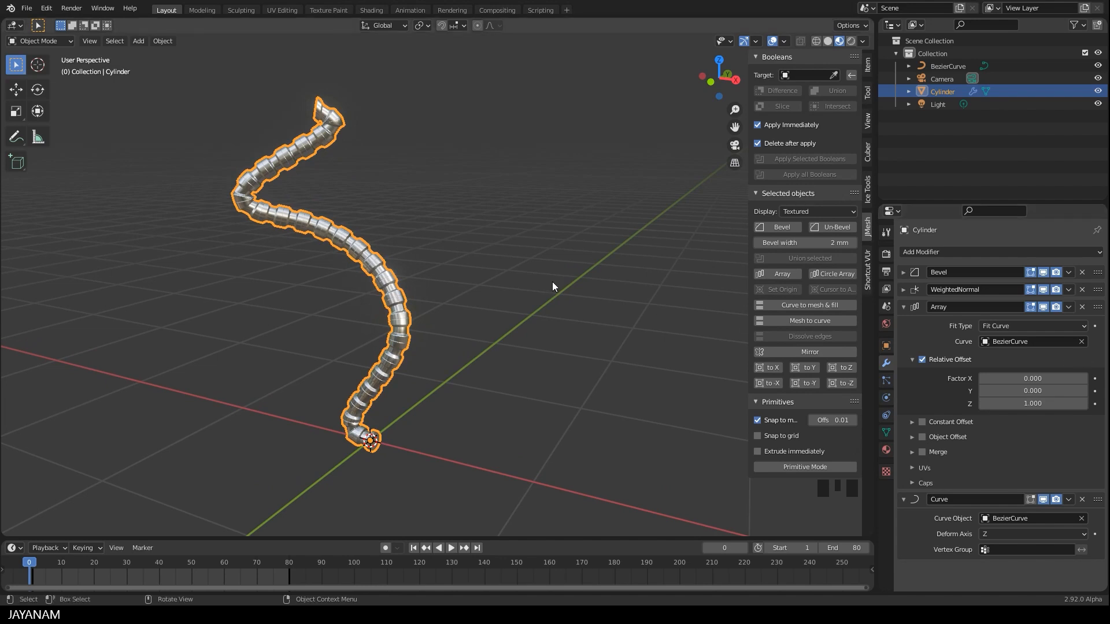
- Rotate BezierCurve control points in Edit Mode, then select the cylinder's modifier stack
key(Tab)
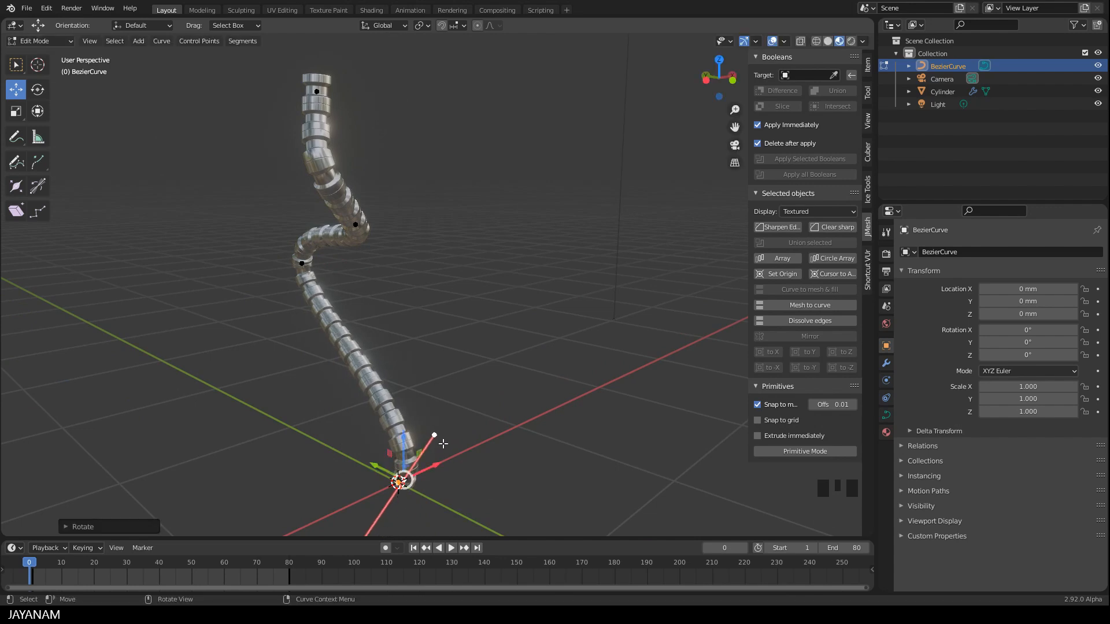
key(Tab)
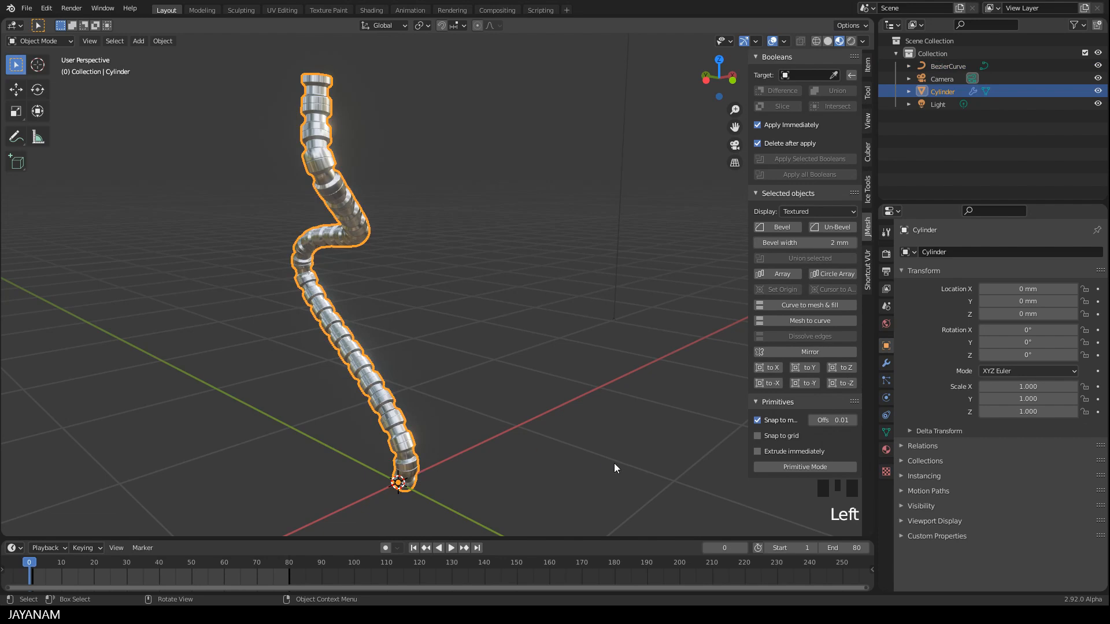
click(885, 363)
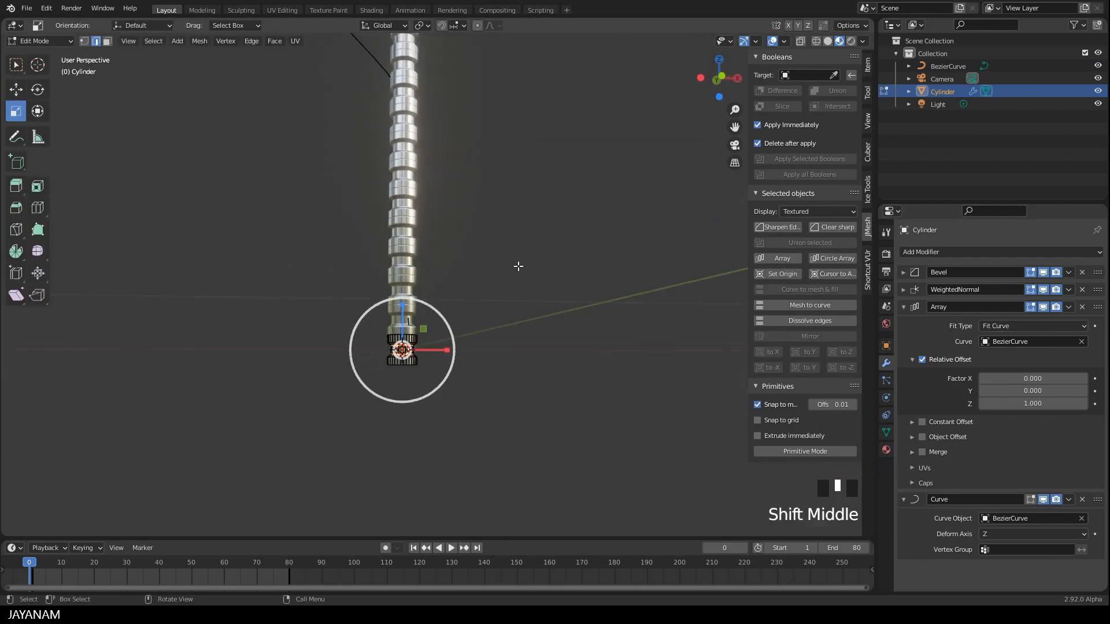
- Inset and extrude spool faces inward into recessed rectangular windows, then return to Object Mode
key(Tab)
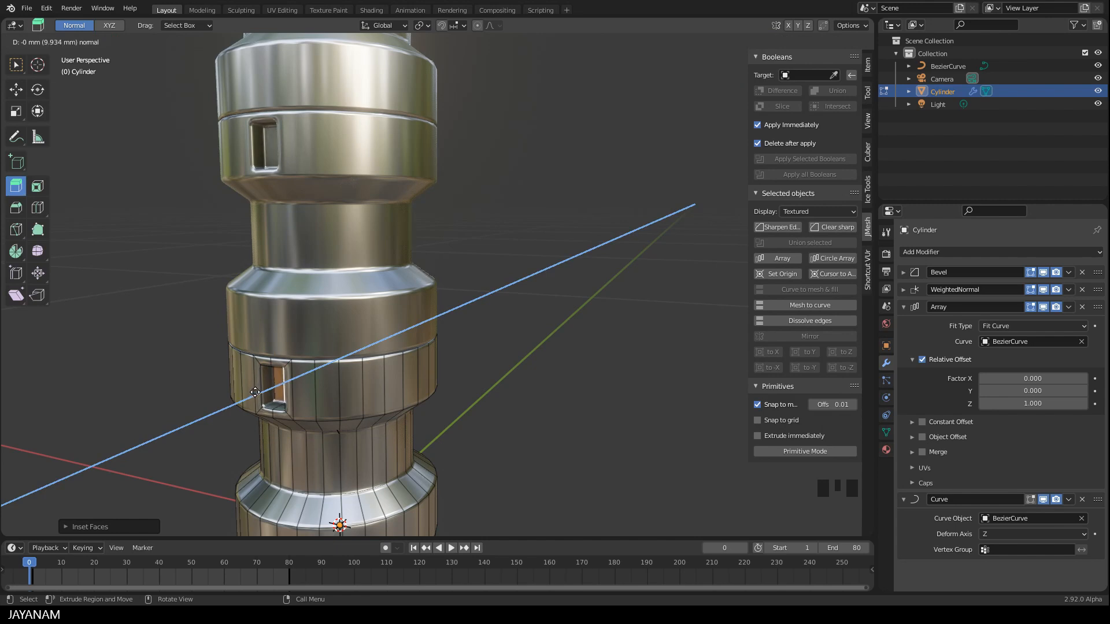
scroll(down, 3)
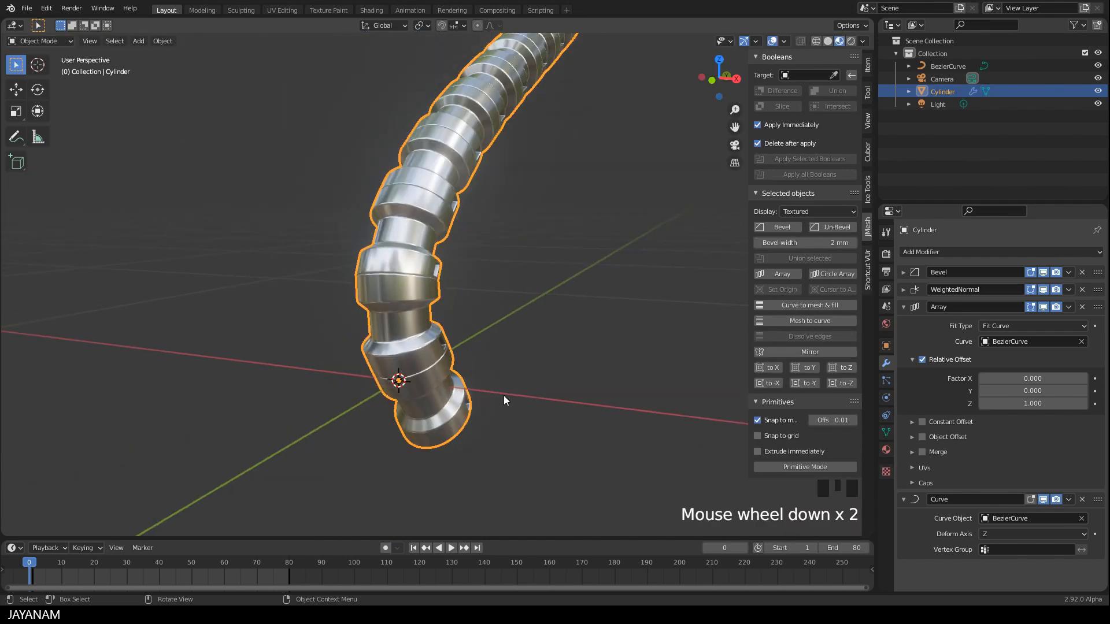
drag(507, 400, 361, 368)
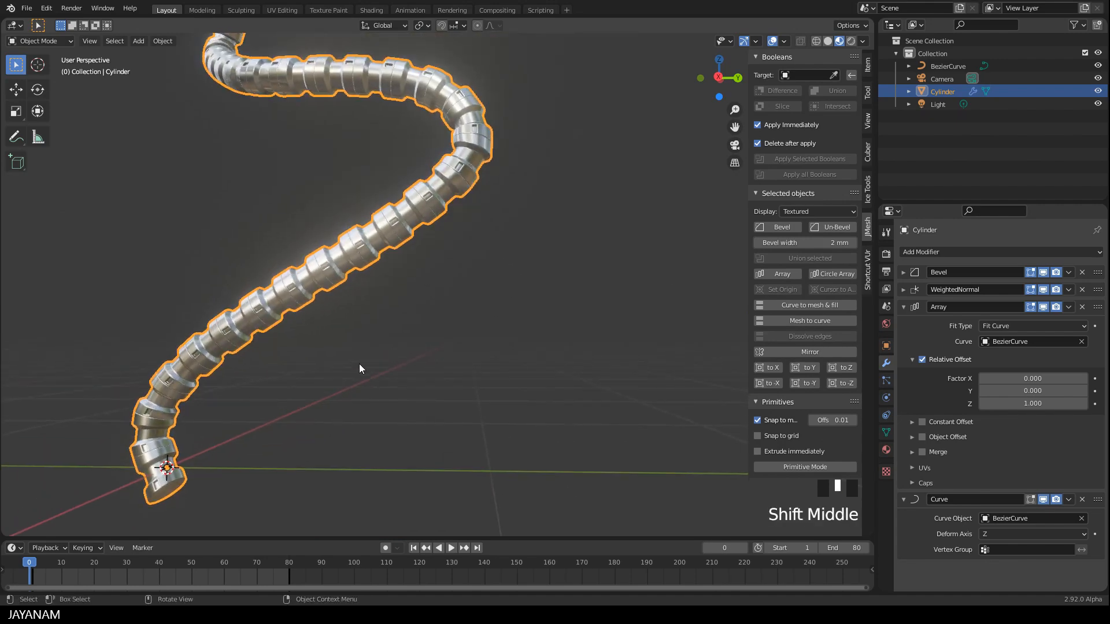
drag(359, 369, 439, 382)
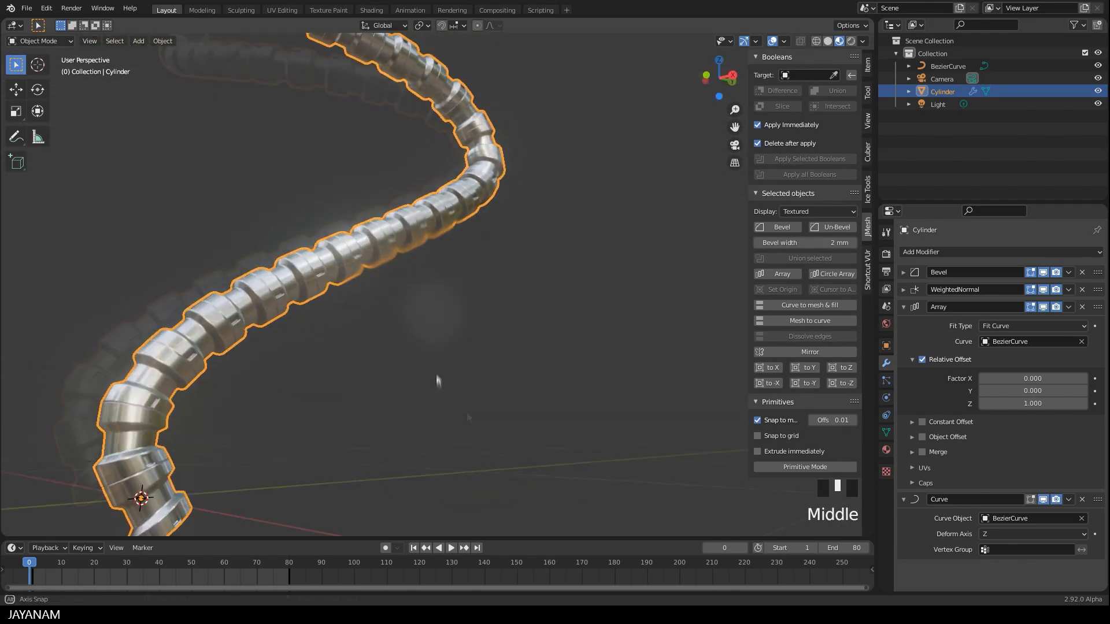
key(Tab)
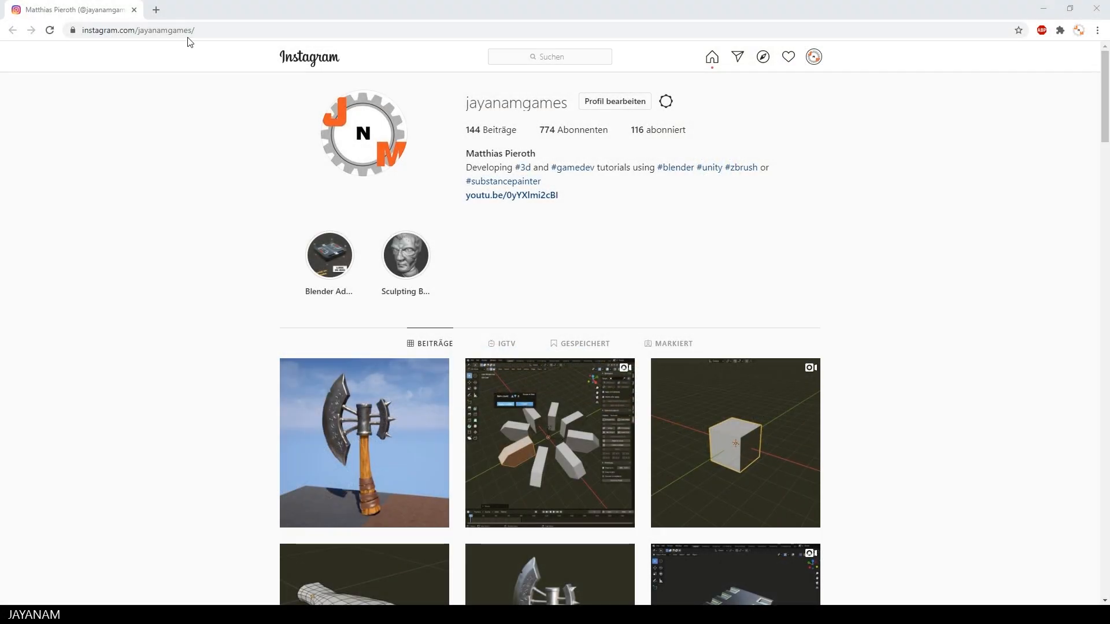
click(139, 29)
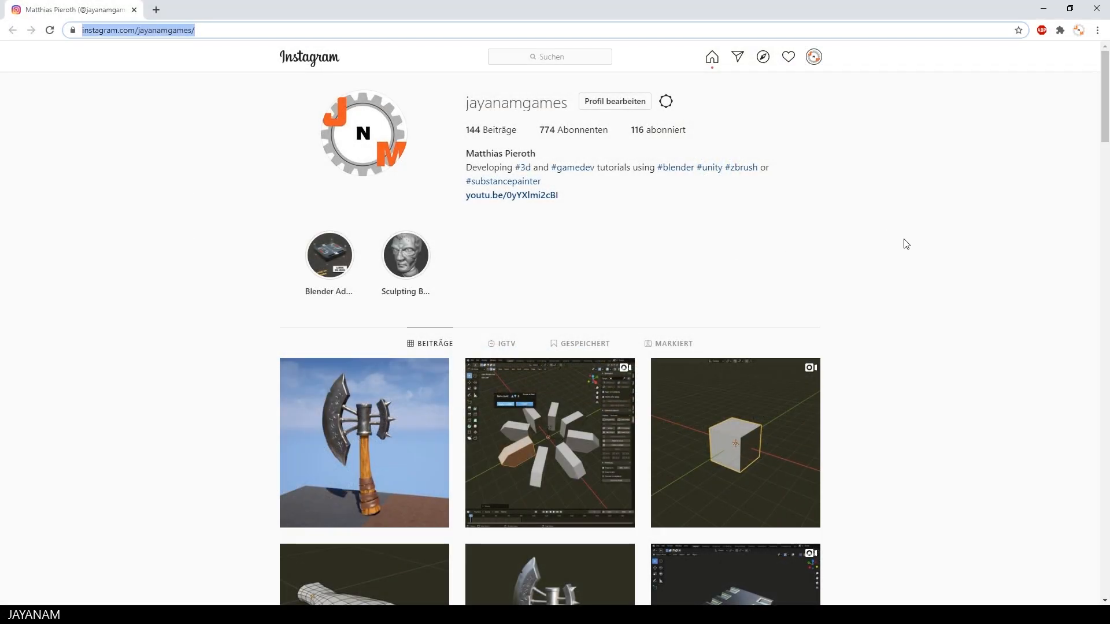
scroll(down, 3)
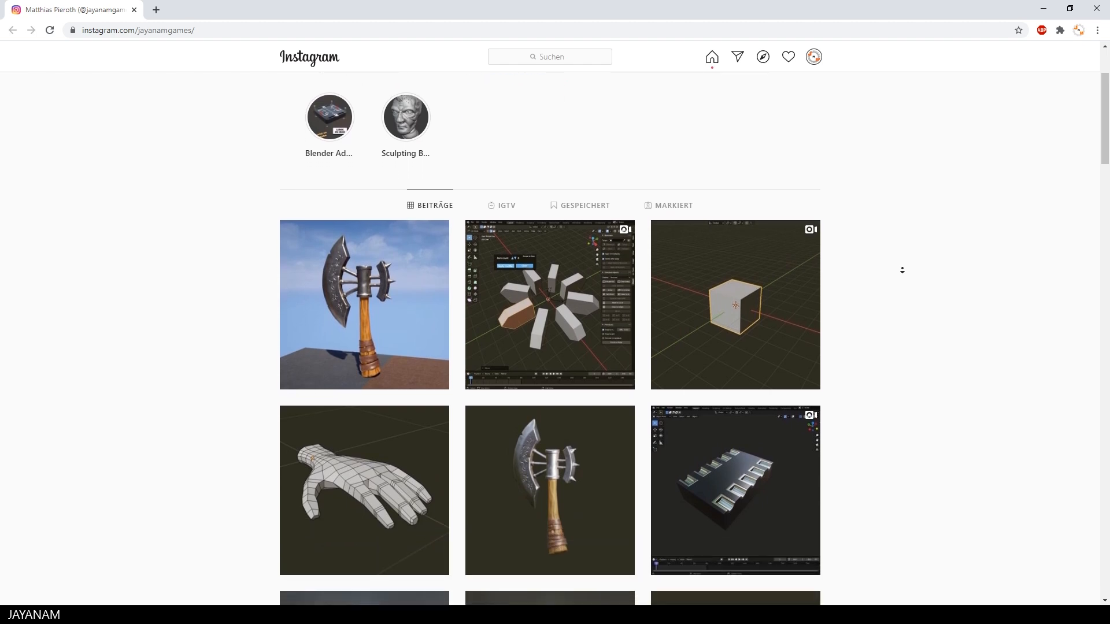
scroll(down, 3)
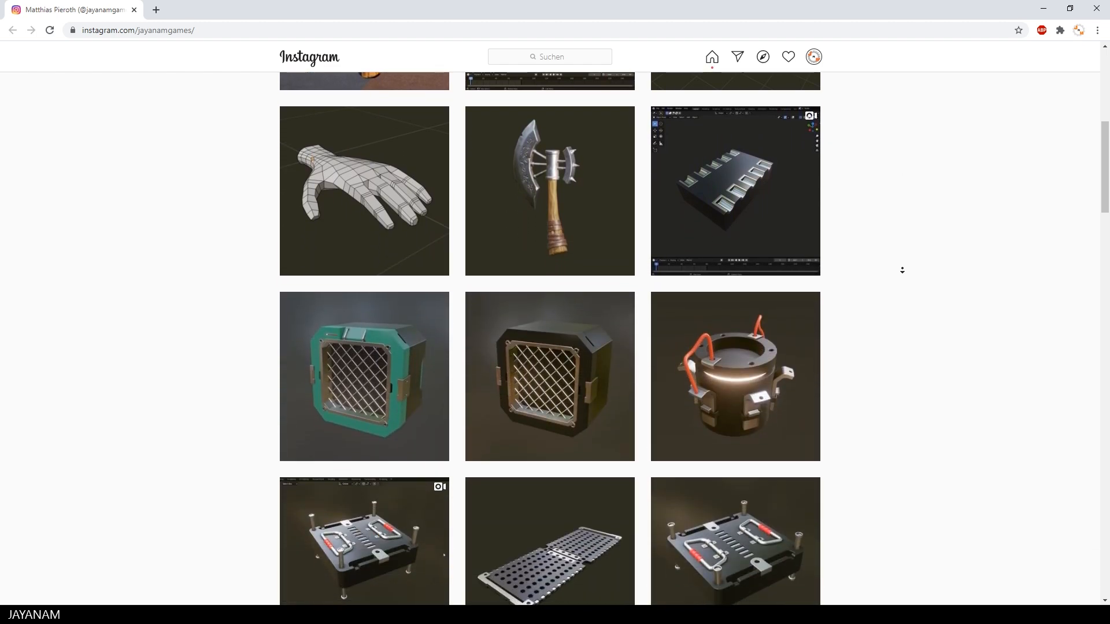
scroll(down, 3)
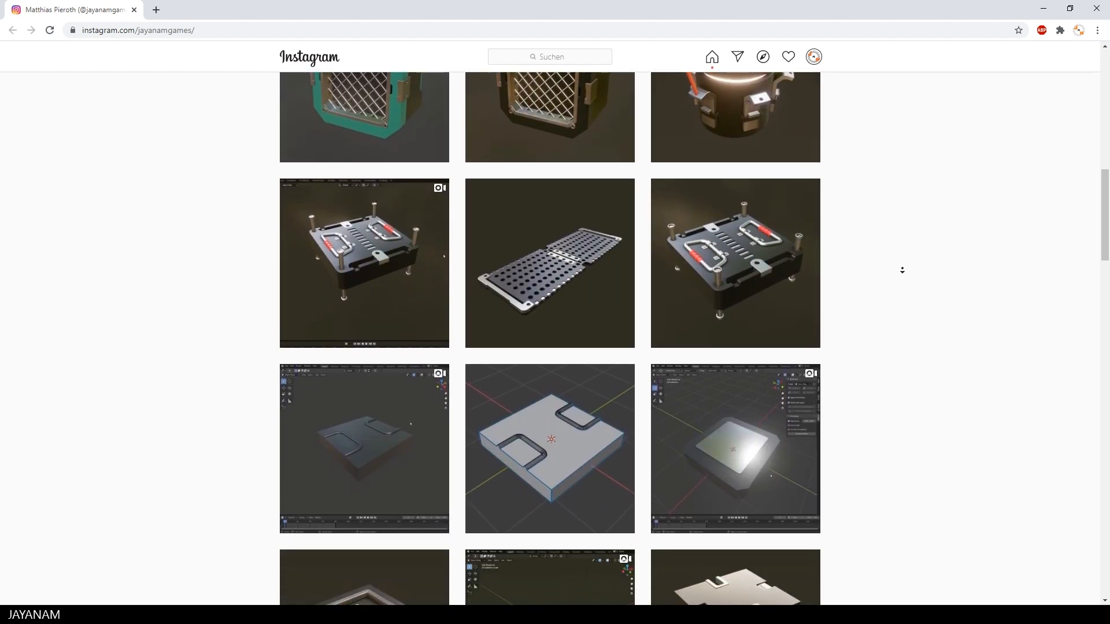